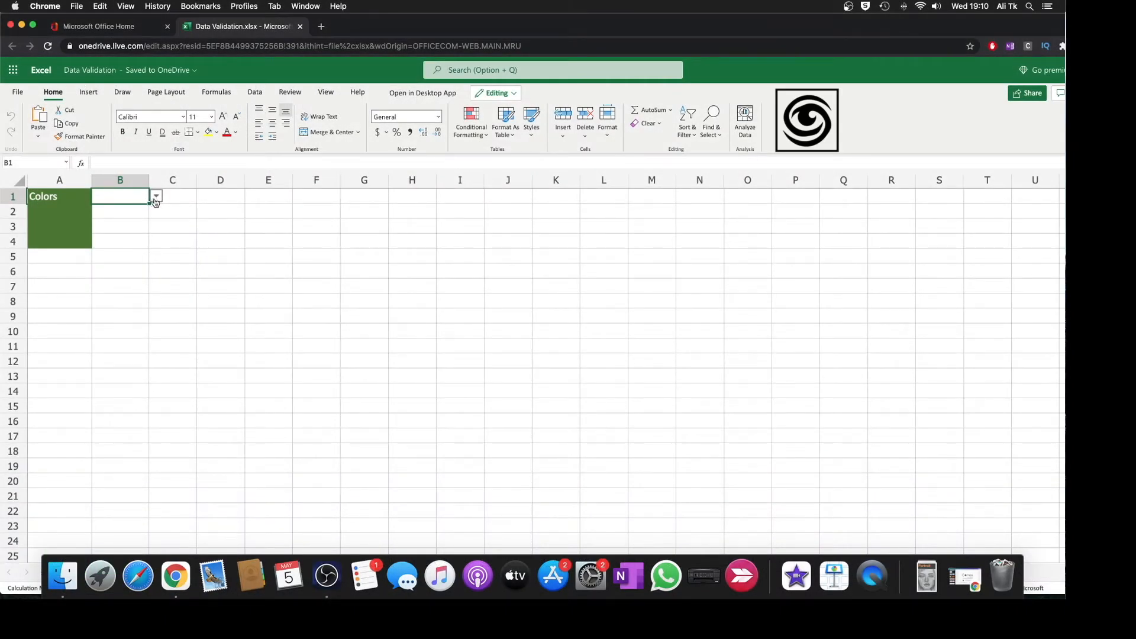
- Reveal B1's dropdown choices: Blue, Red, Yellow, Black, Purple
{"action": "left_click", "coordinate": [155, 197]}
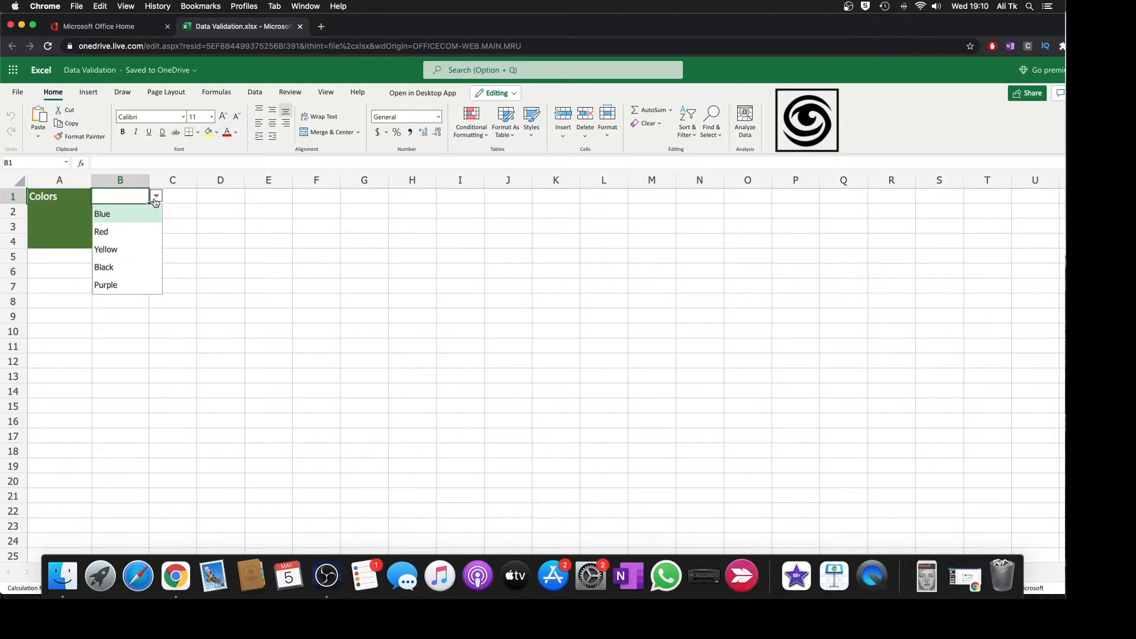
{"action": "mouse_move", "coordinate": [108, 274]}
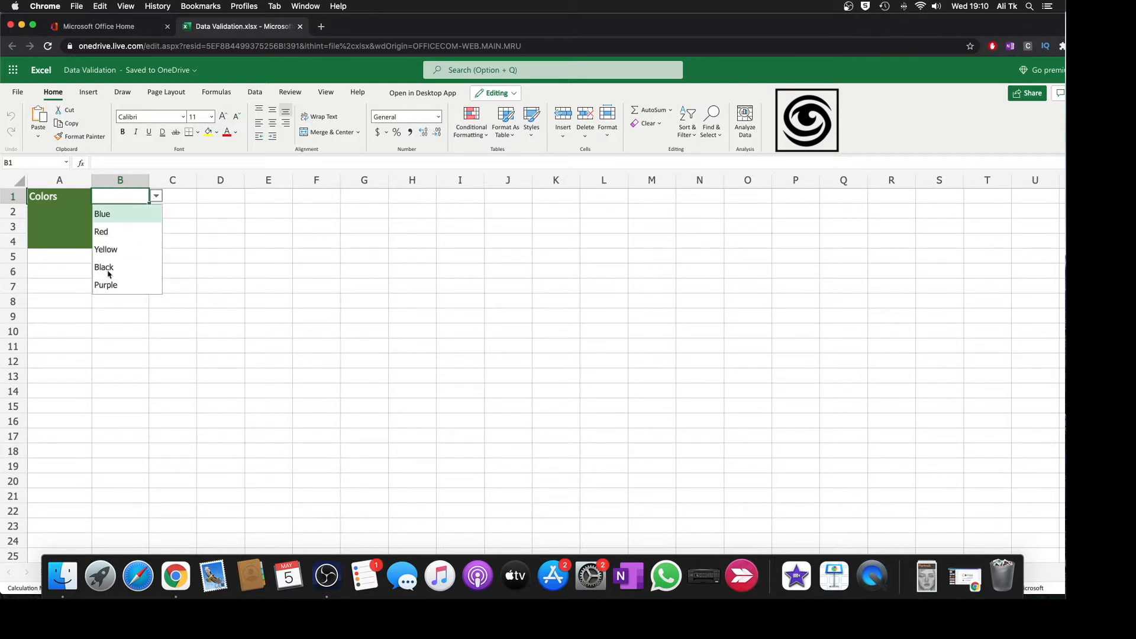
{"action": "mouse_move", "coordinate": [119, 237]}
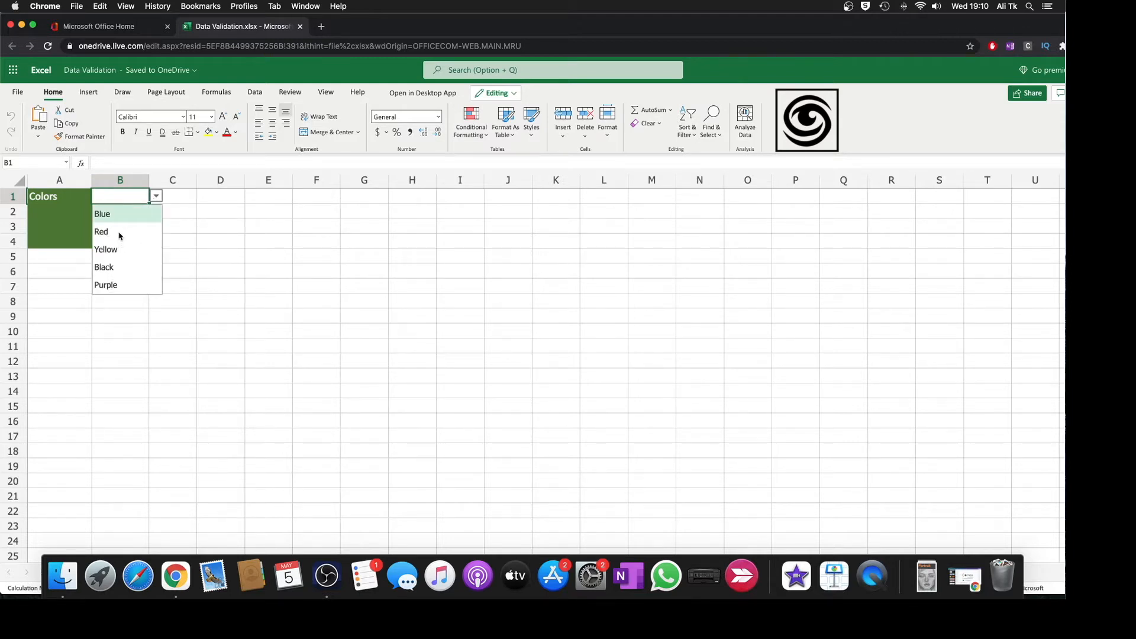
{"action": "mouse_move", "coordinate": [102, 214]}
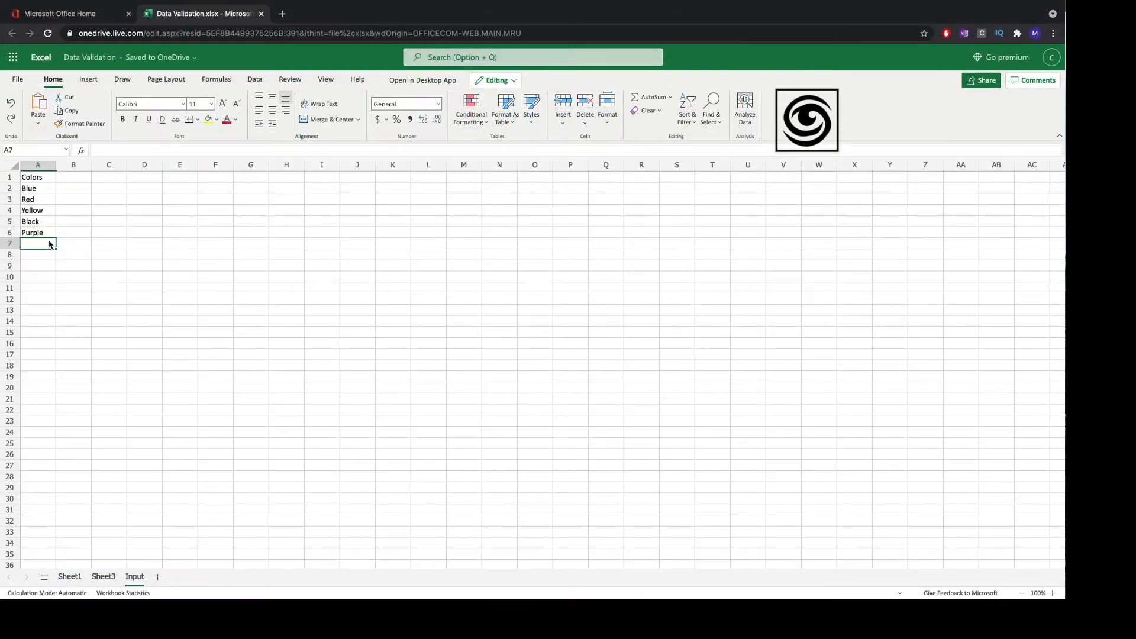
- Enter Green in A7 under Purple on the Input sheet's colour list
{"action": "type", "text": "Green"}
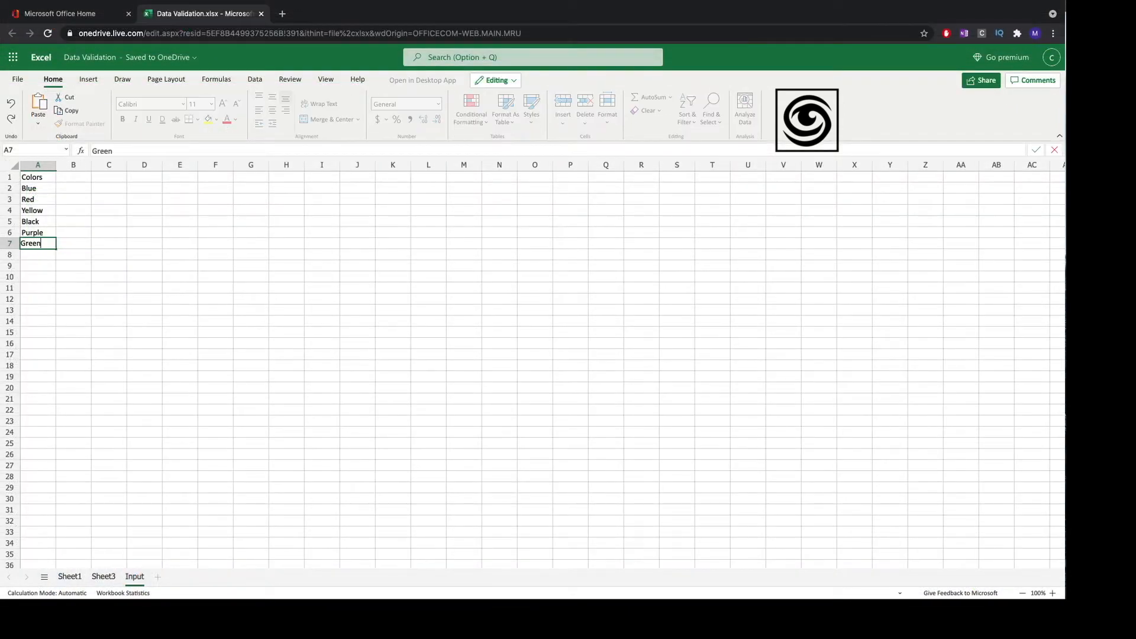
{"action": "key", "text": "enter"}
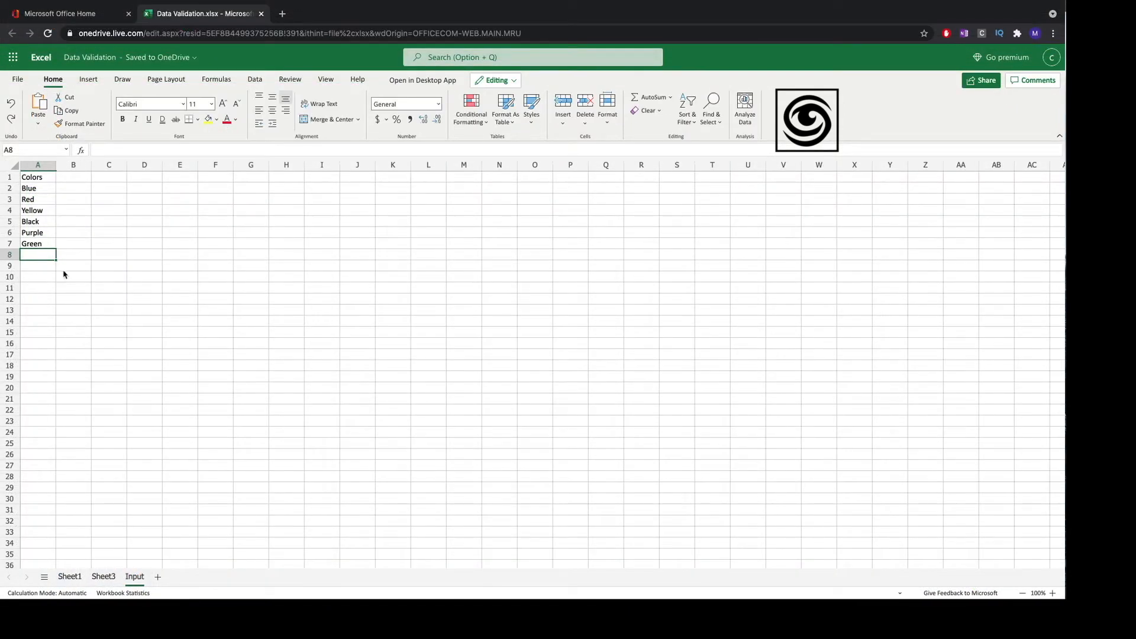
{"action": "mouse_move", "coordinate": [111, 547]}
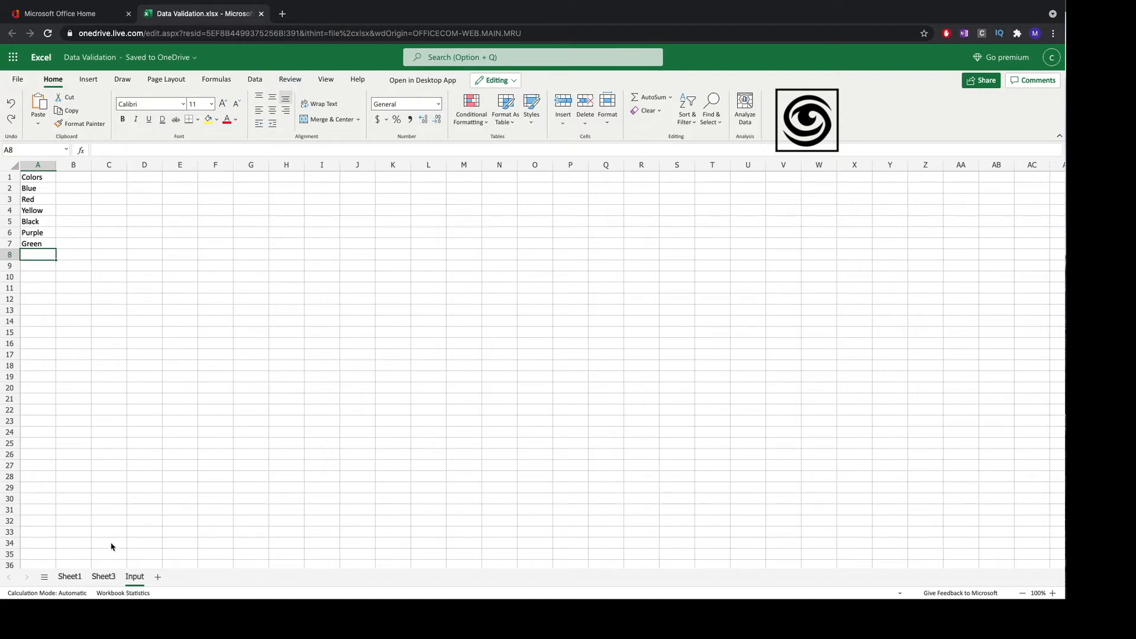
- Return to Sheet3 with B1 selected and the Data ribbon tools shown
{"action": "left_click", "coordinate": [103, 576]}
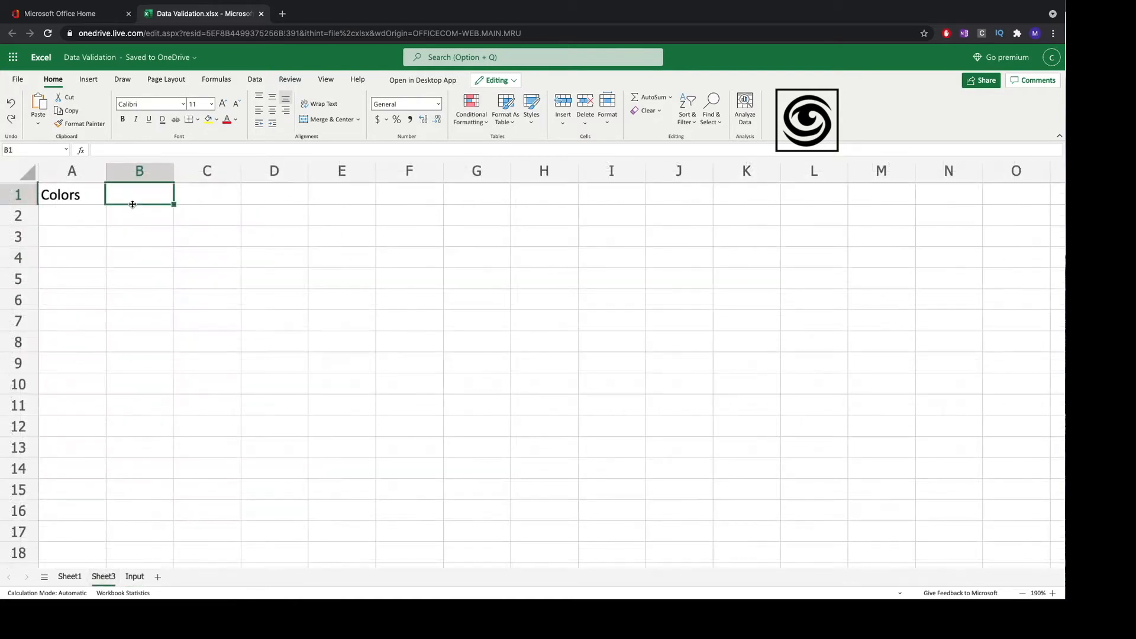
{"action": "mouse_move", "coordinate": [140, 170]}
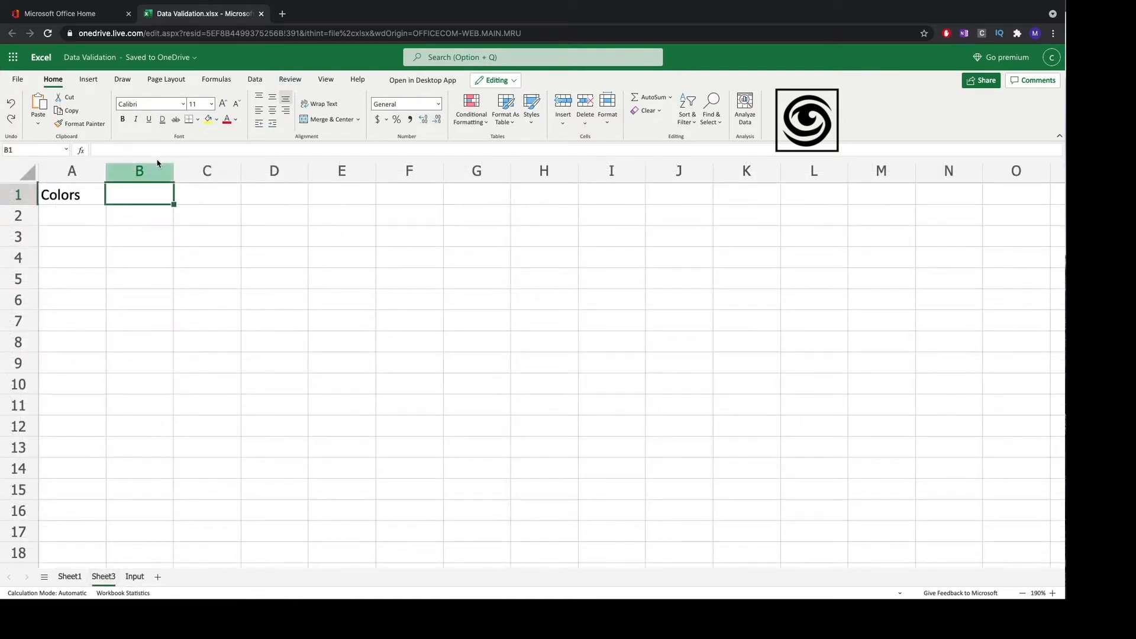
{"action": "left_click", "coordinate": [254, 80]}
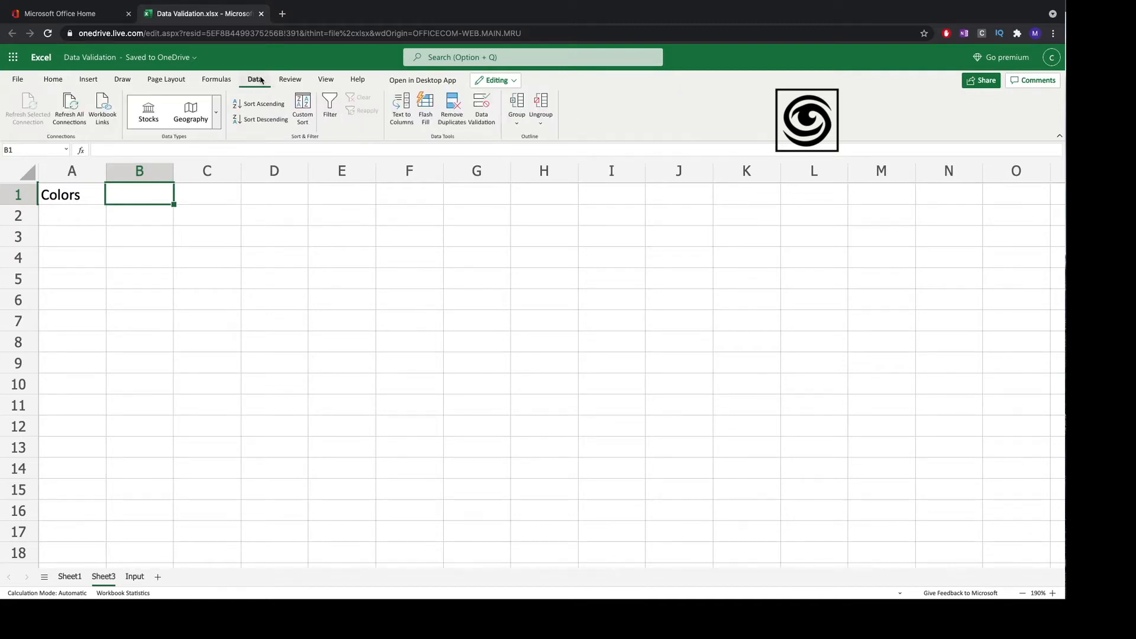
{"action": "mouse_move", "coordinate": [401, 117]}
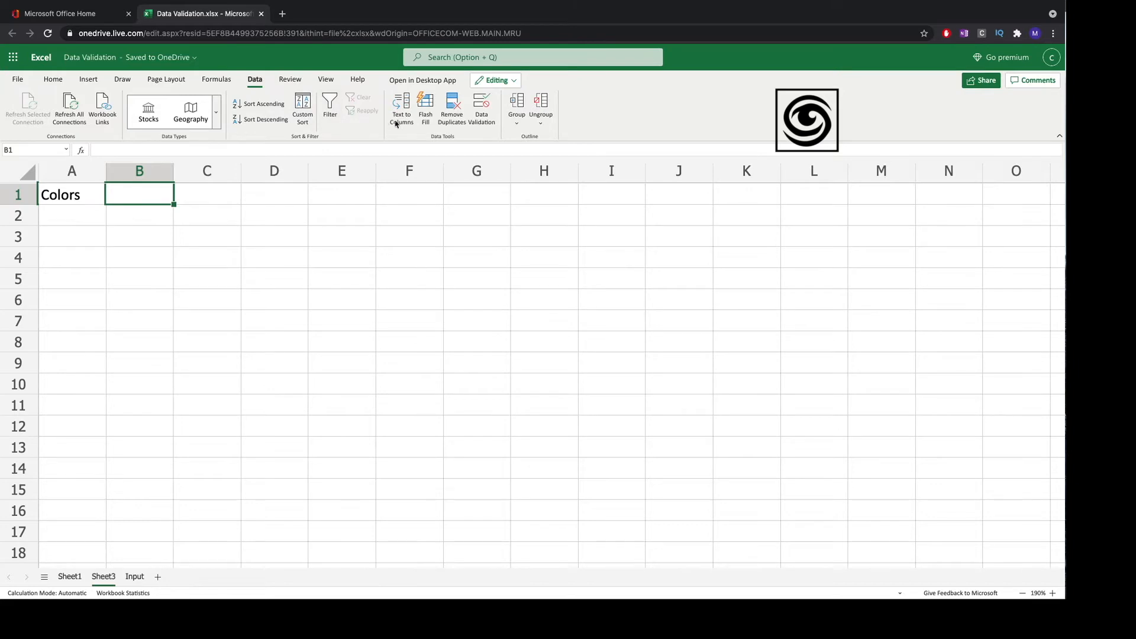
- Set B1's validation to a List sourced from Input!$A$2:$A$7, including Green
{"action": "left_click", "coordinate": [480, 108]}
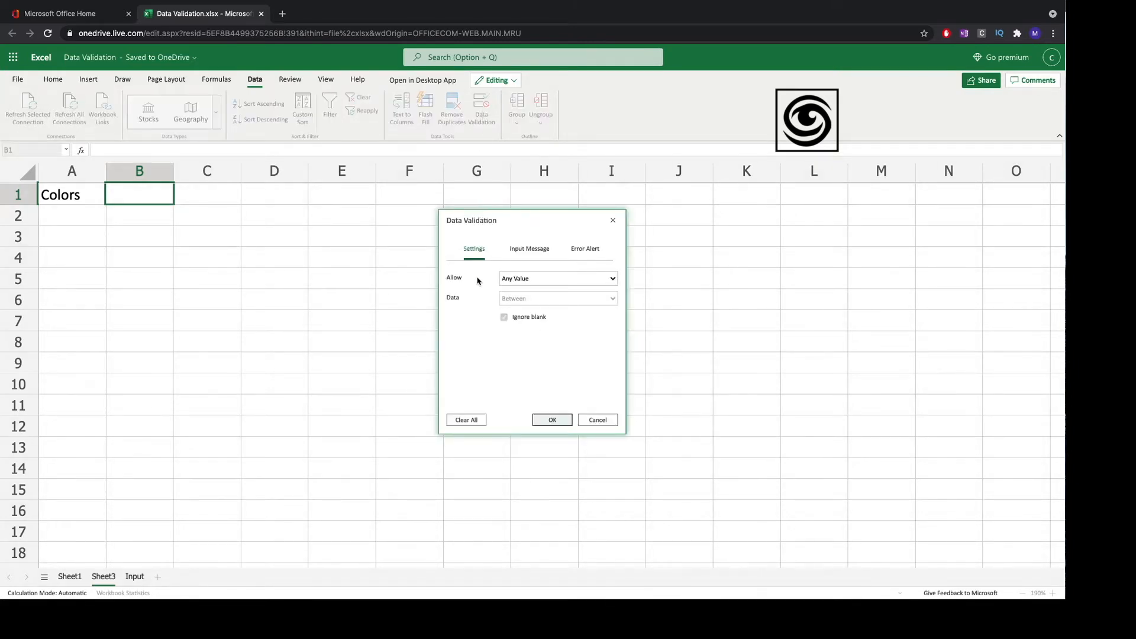
{"action": "mouse_move", "coordinate": [522, 290]}
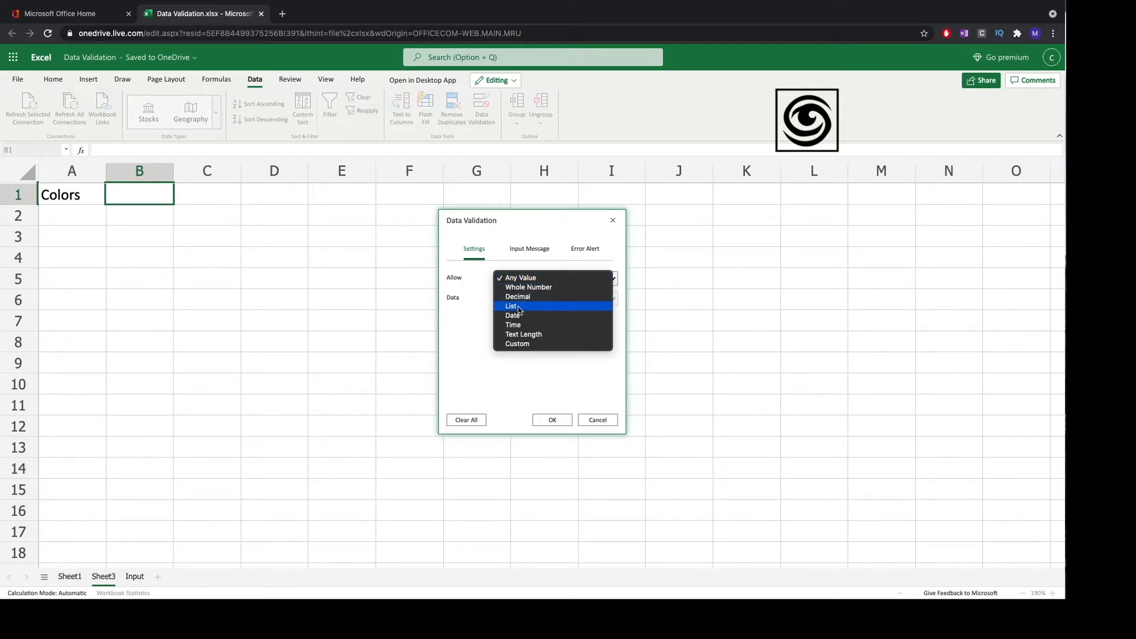
{"action": "left_click", "coordinate": [511, 306]}
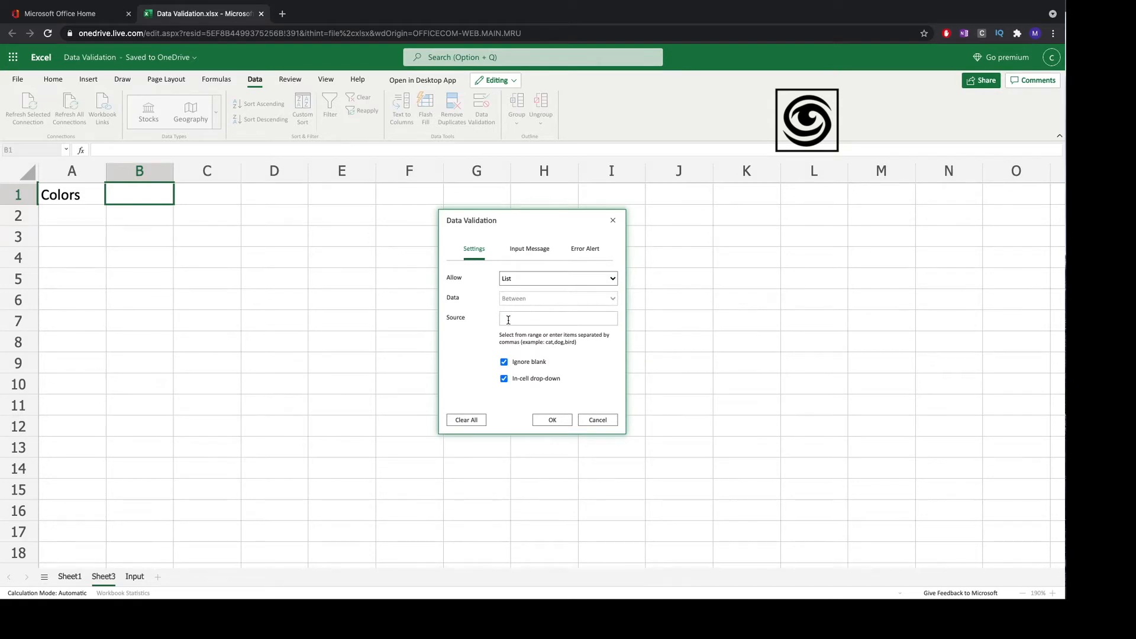
{"action": "left_click", "coordinate": [557, 318]}
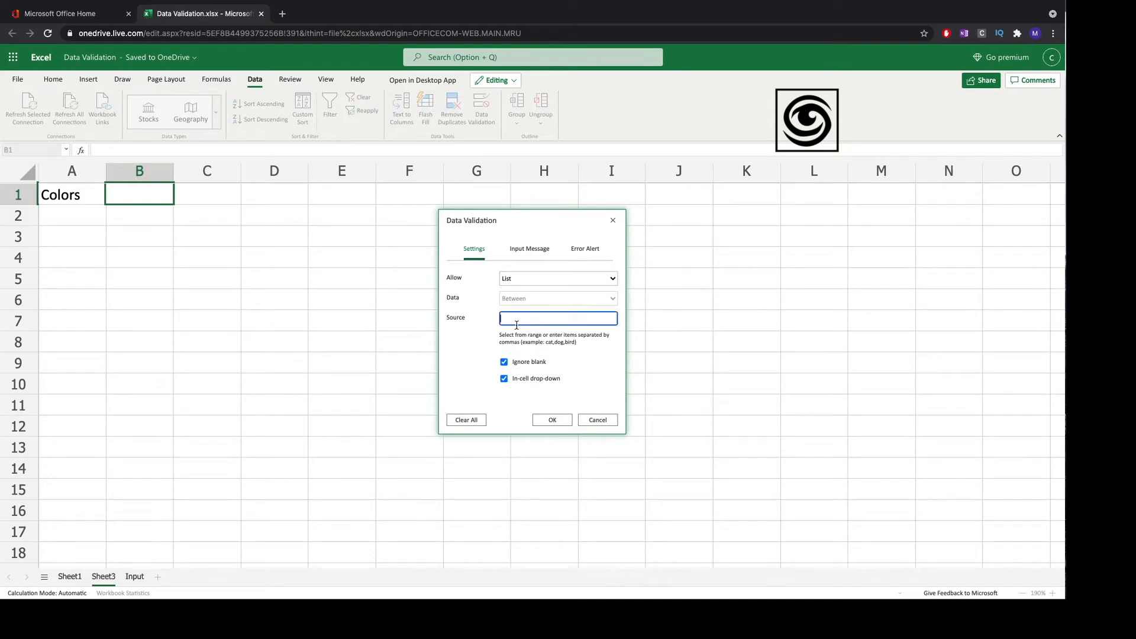
{"action": "mouse_move", "coordinate": [154, 548]}
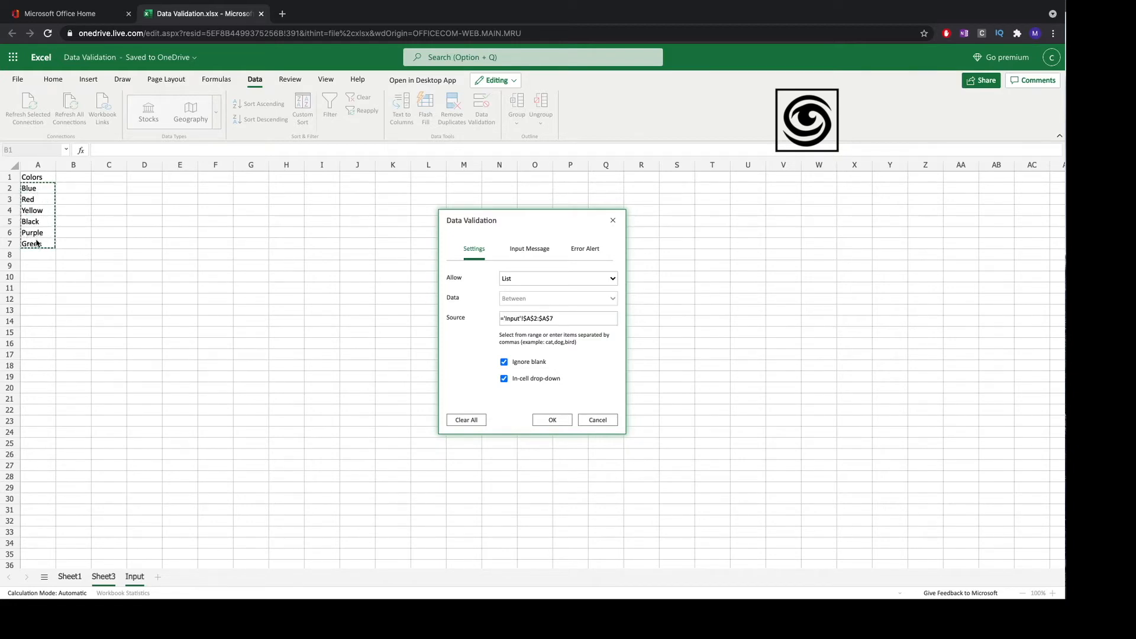
{"action": "left_click", "coordinate": [557, 318]}
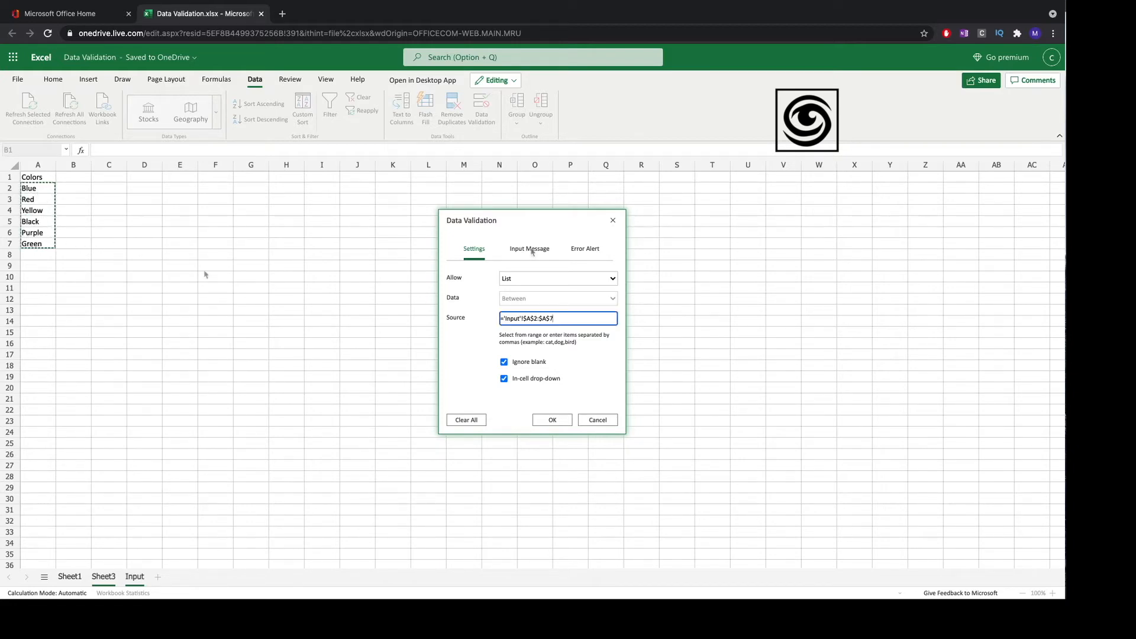
- Add input message 'Choose your favourite color' with text 'Whatever you need'
{"action": "left_click", "coordinate": [530, 248]}
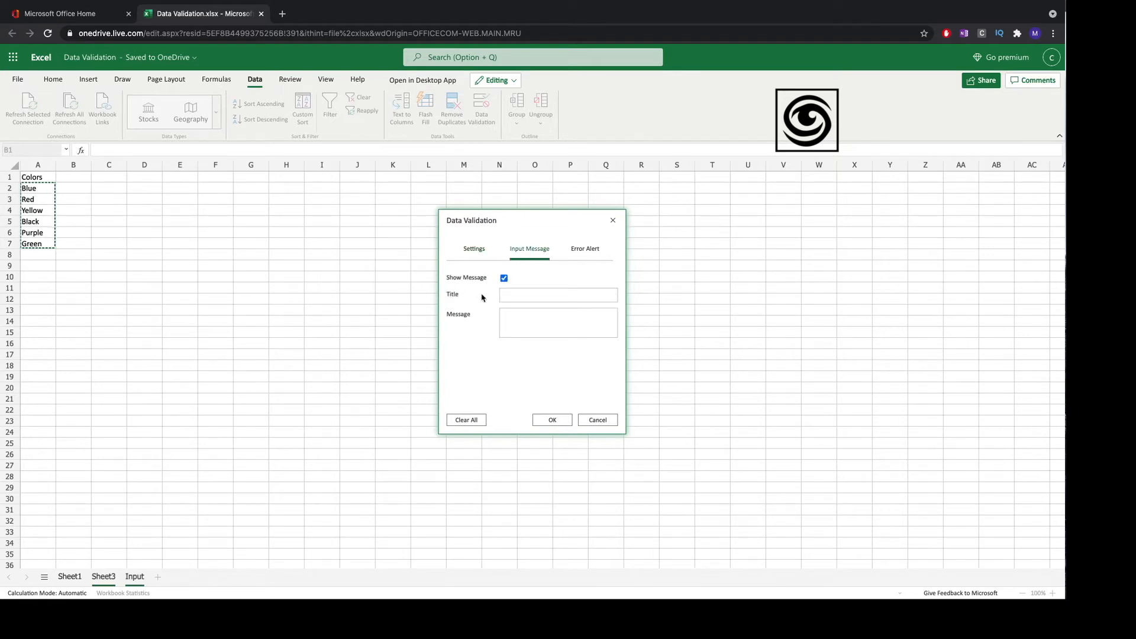
{"action": "left_click", "coordinate": [557, 295]}
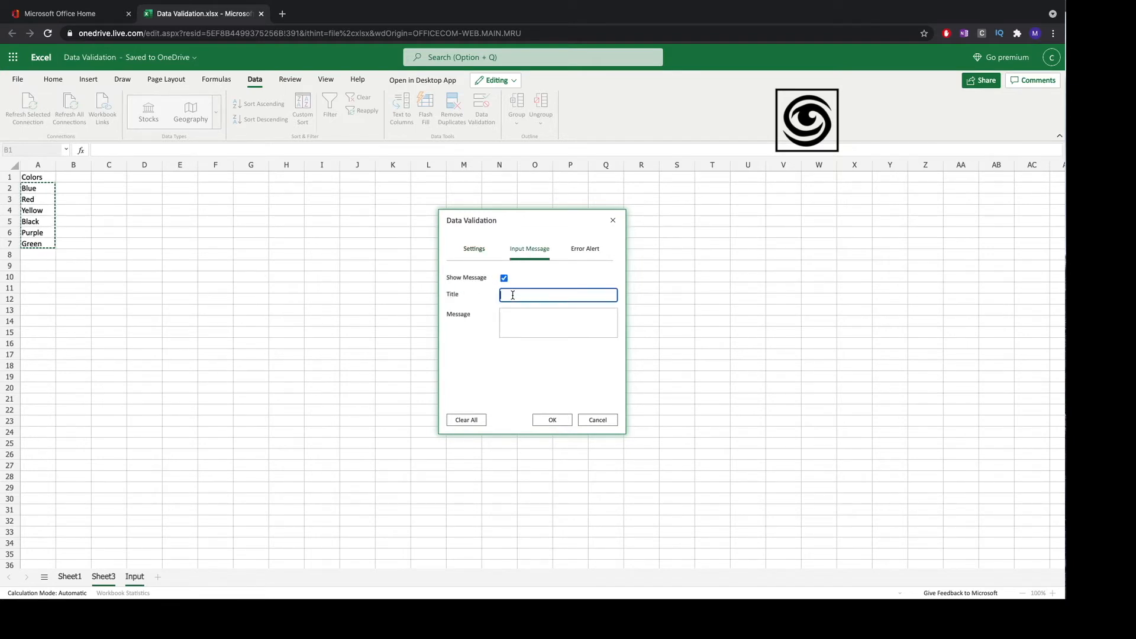
{"action": "type", "text": "Choose your favourite color"}
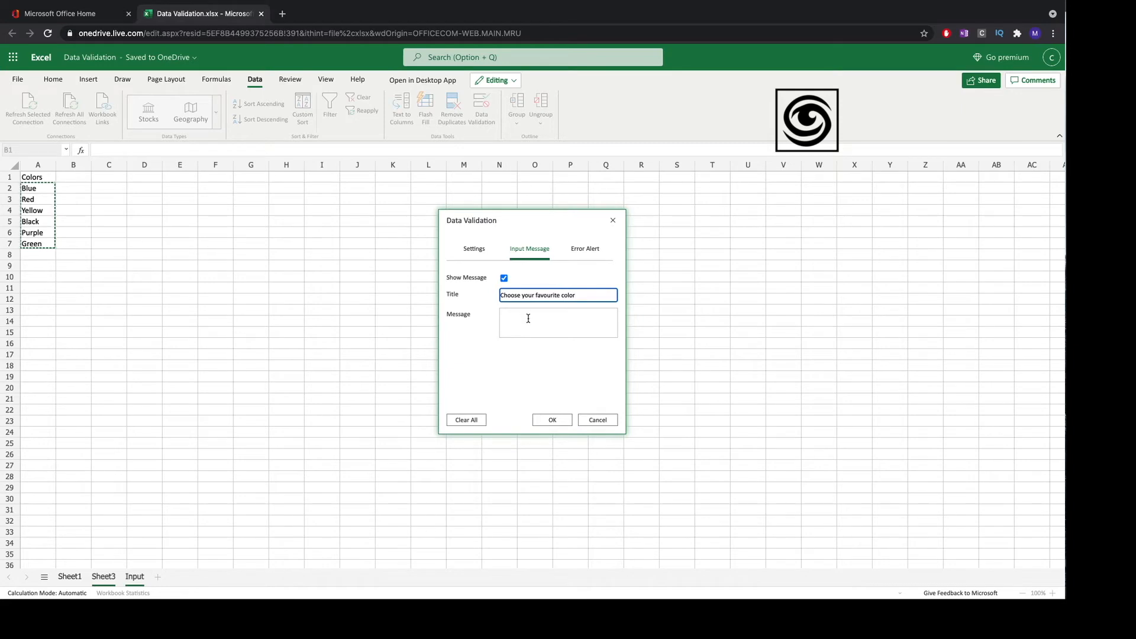
{"action": "left_click", "coordinate": [557, 321]}
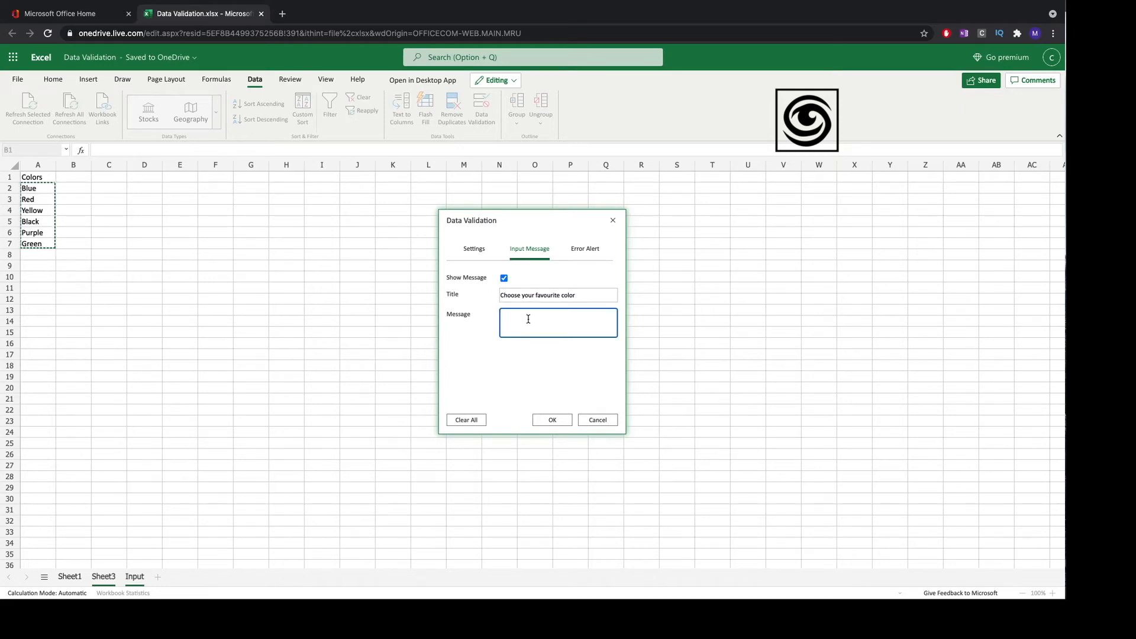
{"action": "type", "text": "Whatever you need"}
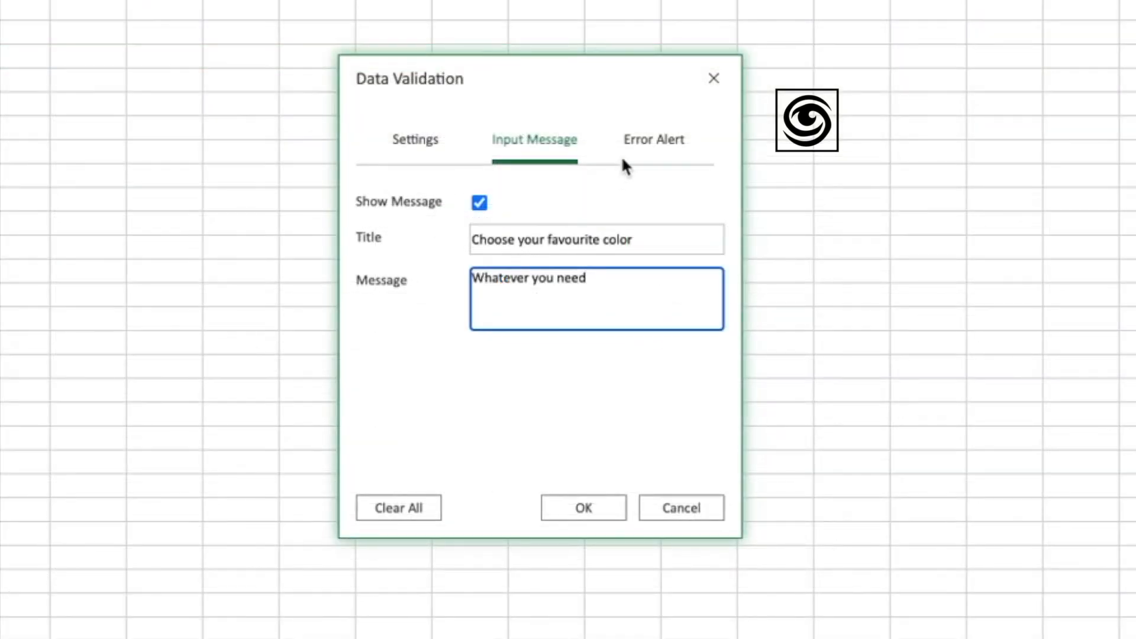
- Set blocking error alert 'Choose a value from list': 'Other values are not allowed', and confirm with OK
{"action": "left_click", "coordinate": [653, 139]}
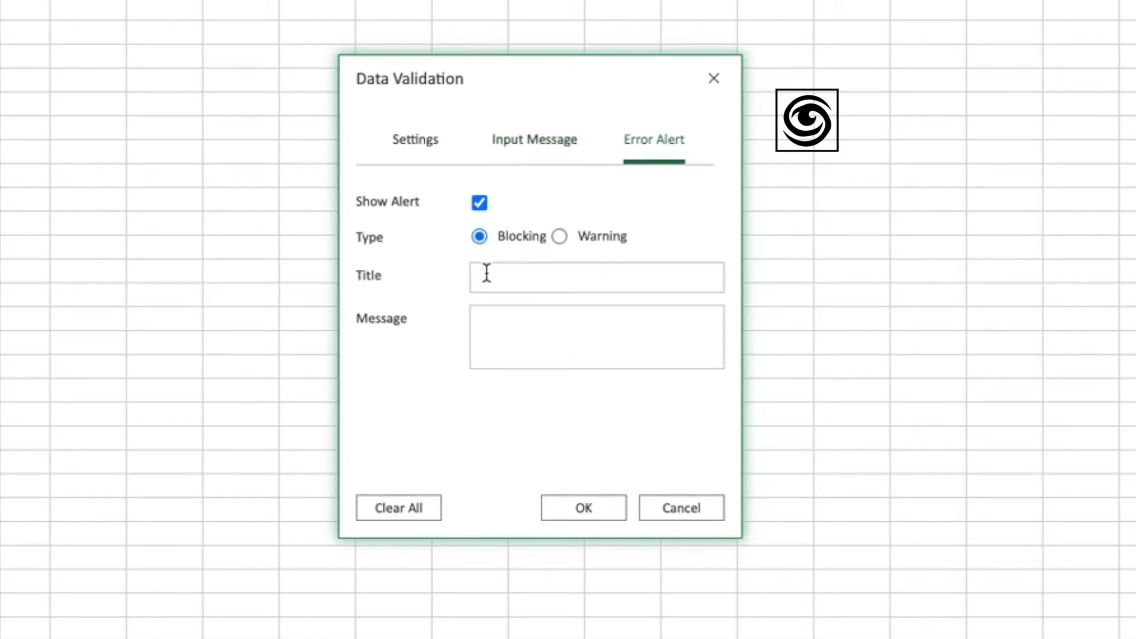
{"action": "left_click", "coordinate": [595, 277]}
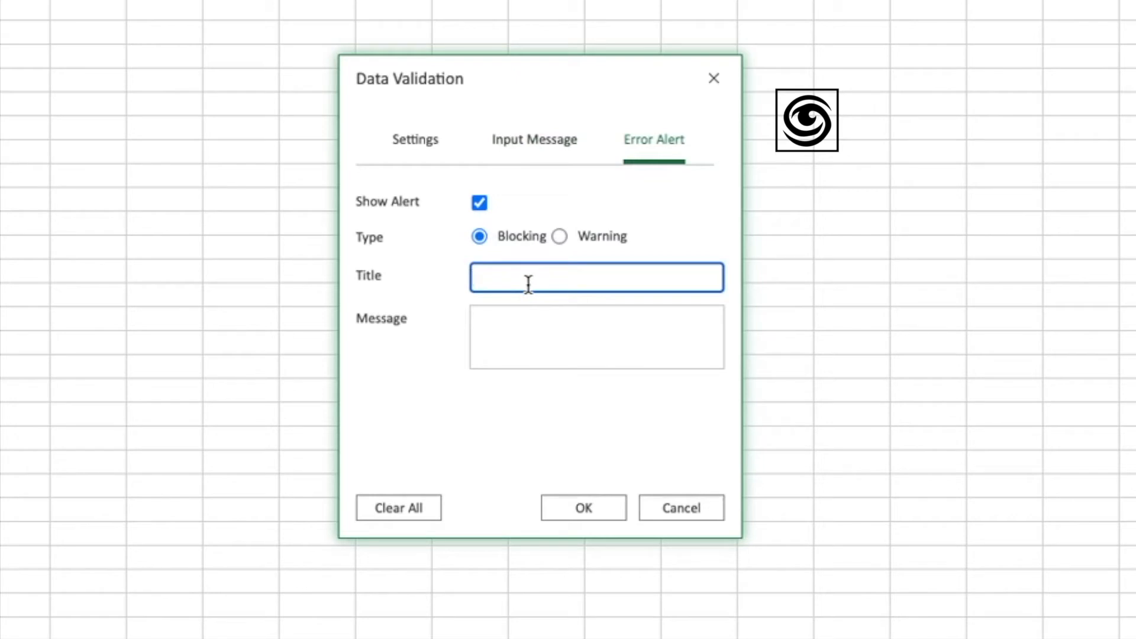
{"action": "type", "text": "Choose a"}
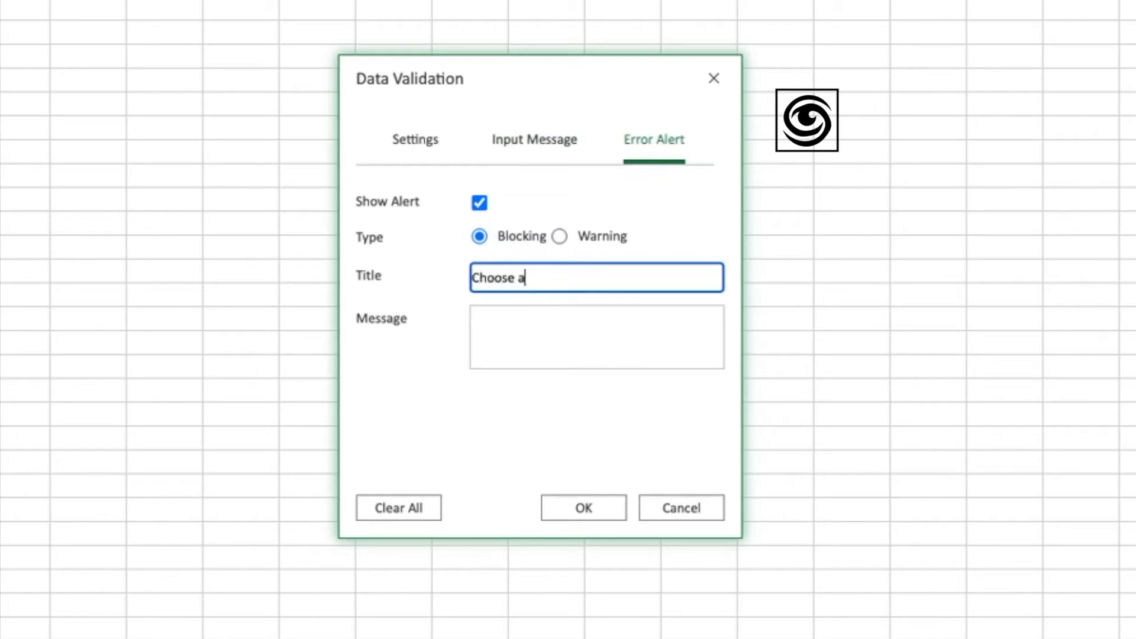
{"action": "type", "text": "va"}
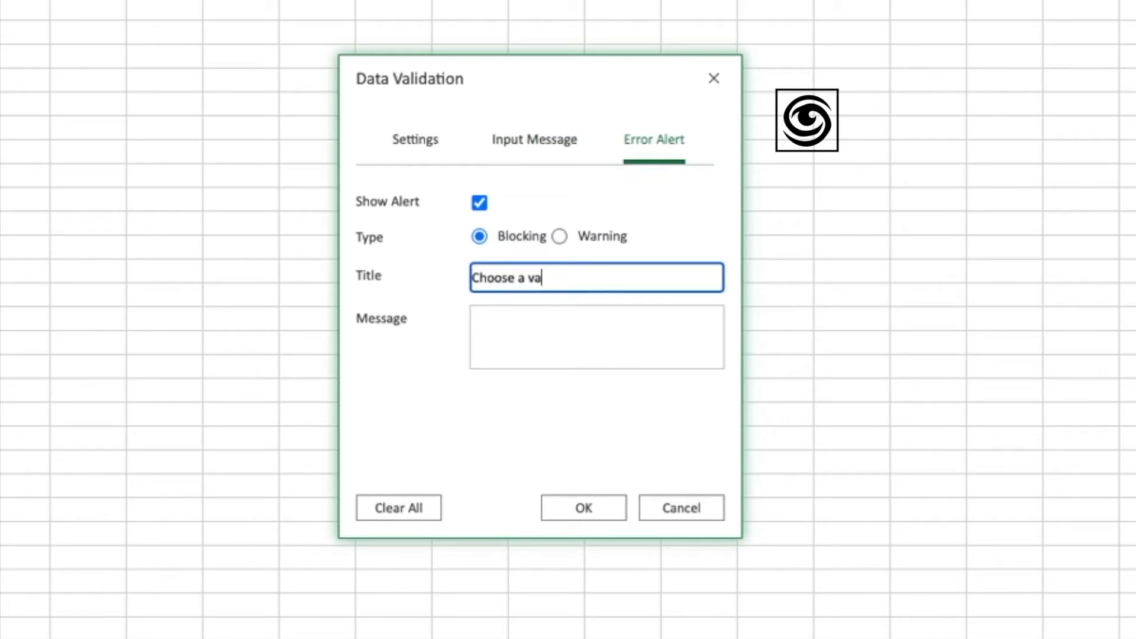
{"action": "type", "text": "lue from"}
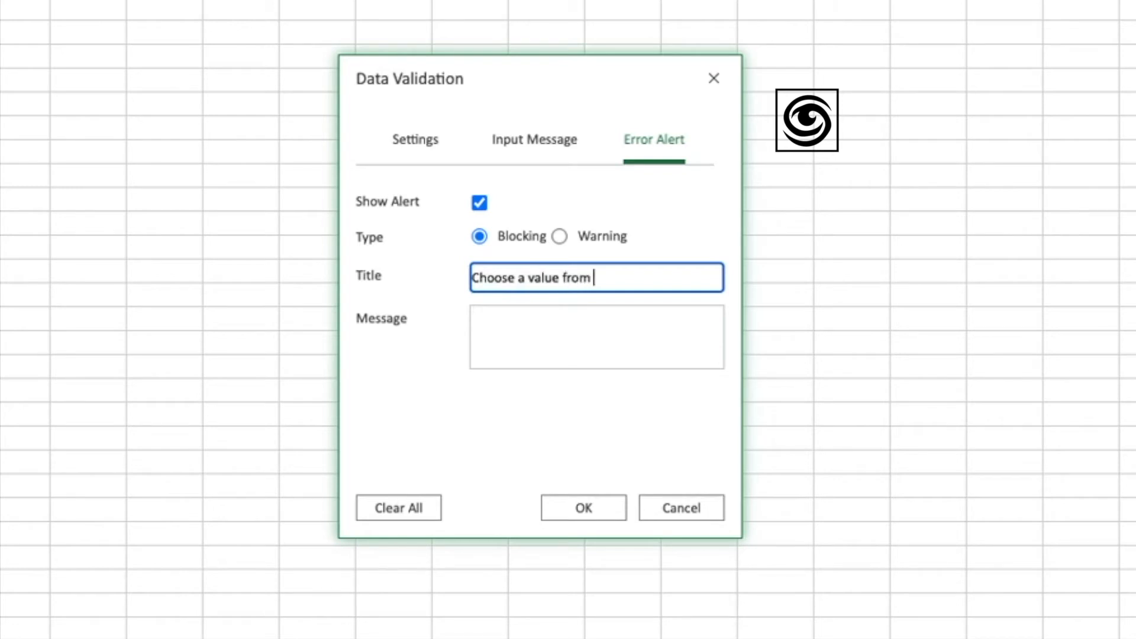
{"action": "type", "text": "list"}
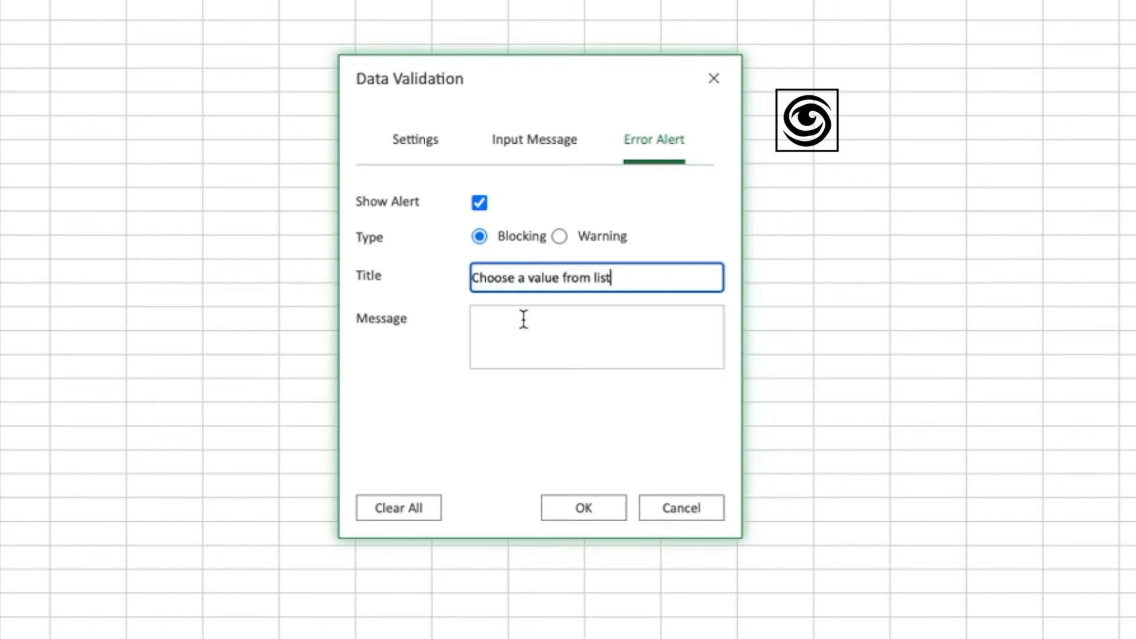
{"action": "type", "text": "Othe"}
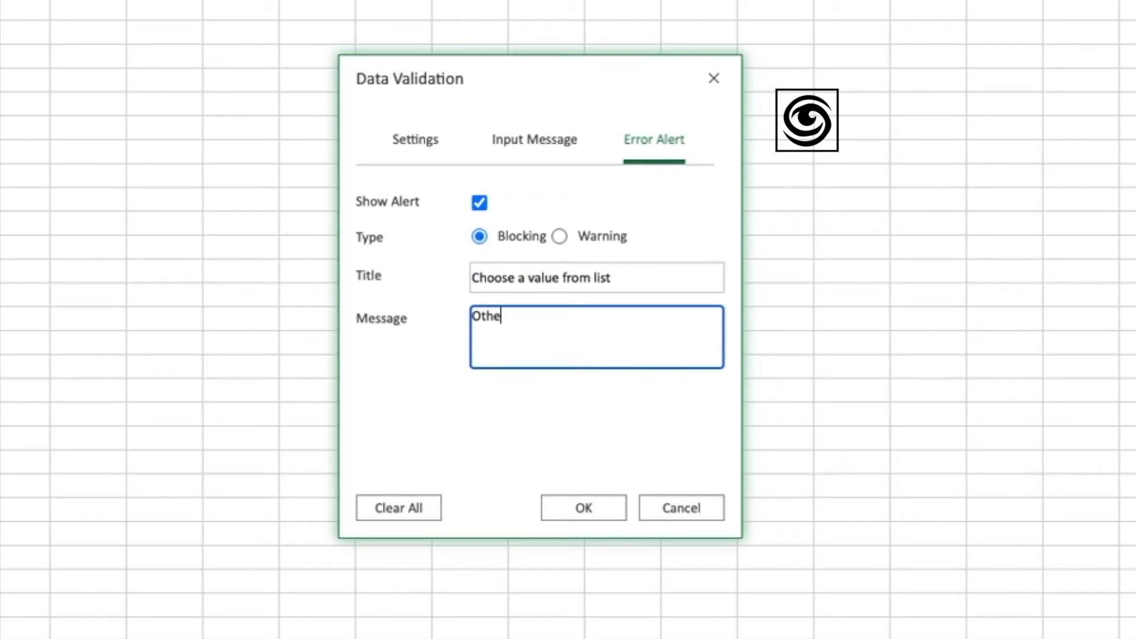
{"action": "type", "text": "r values a"}
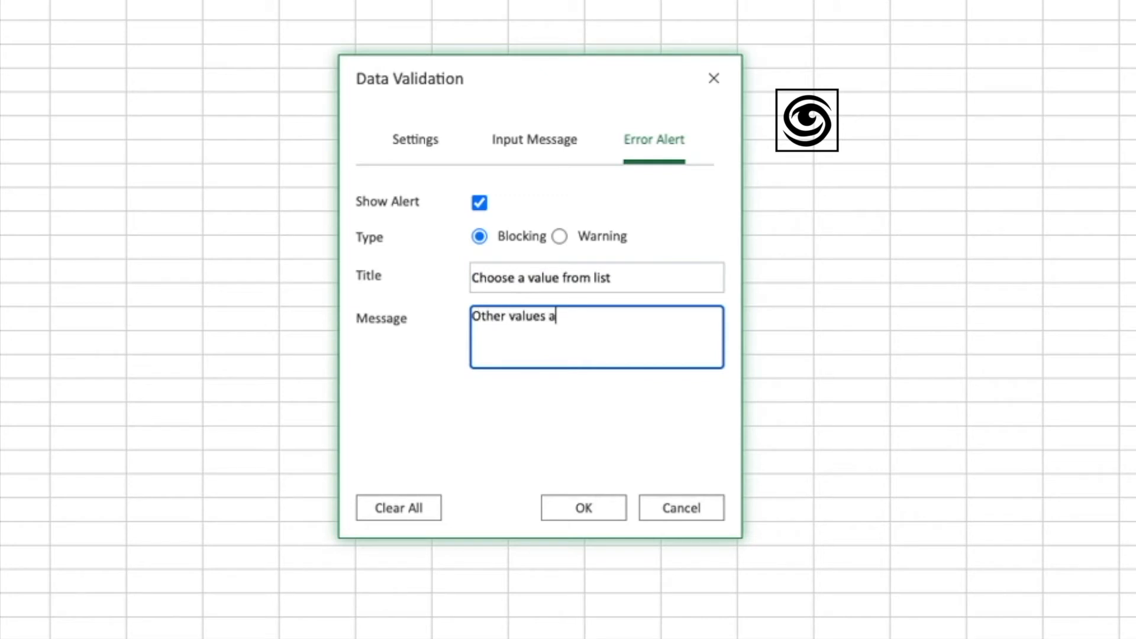
{"action": "type", "text": "re nit a--"}
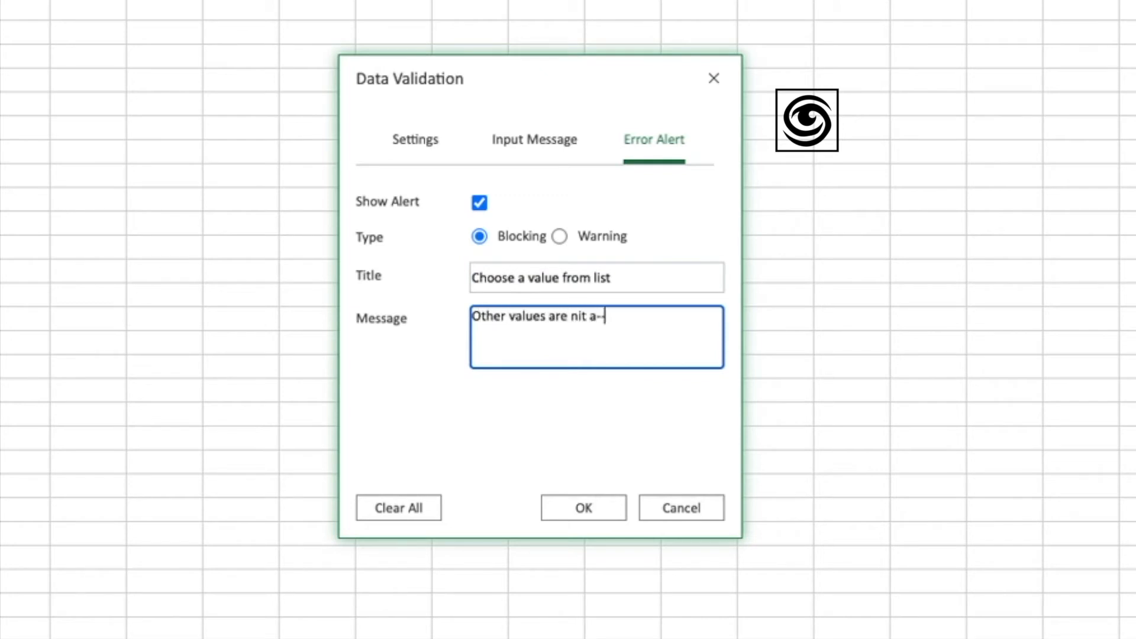
{"action": "key", "text": "Backspace"}
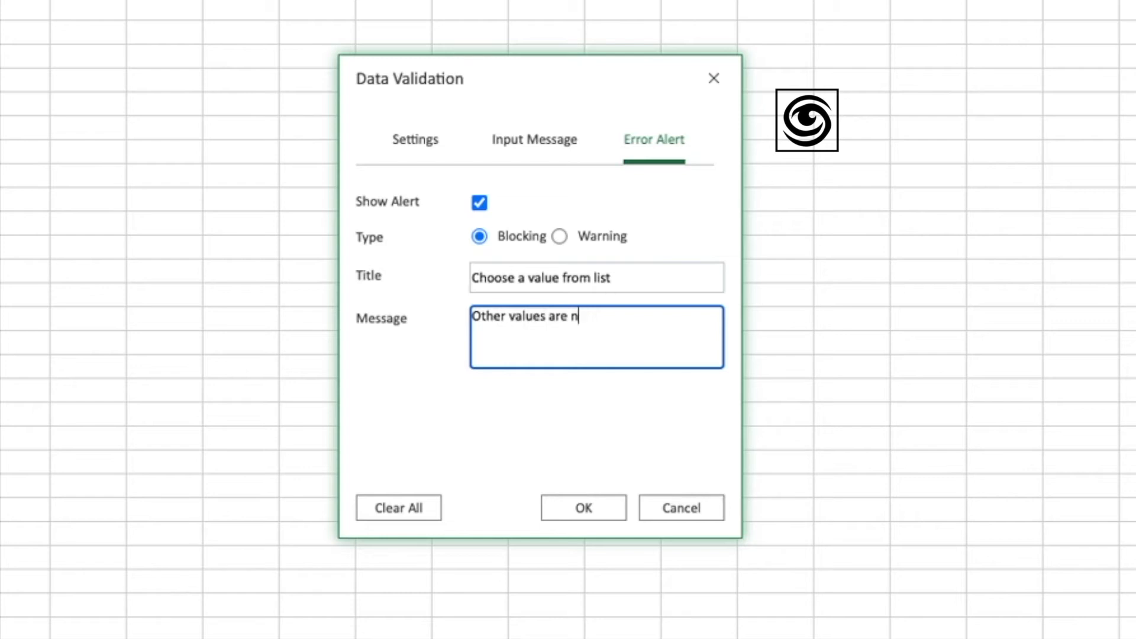
{"action": "type", "text": "ot allowed"}
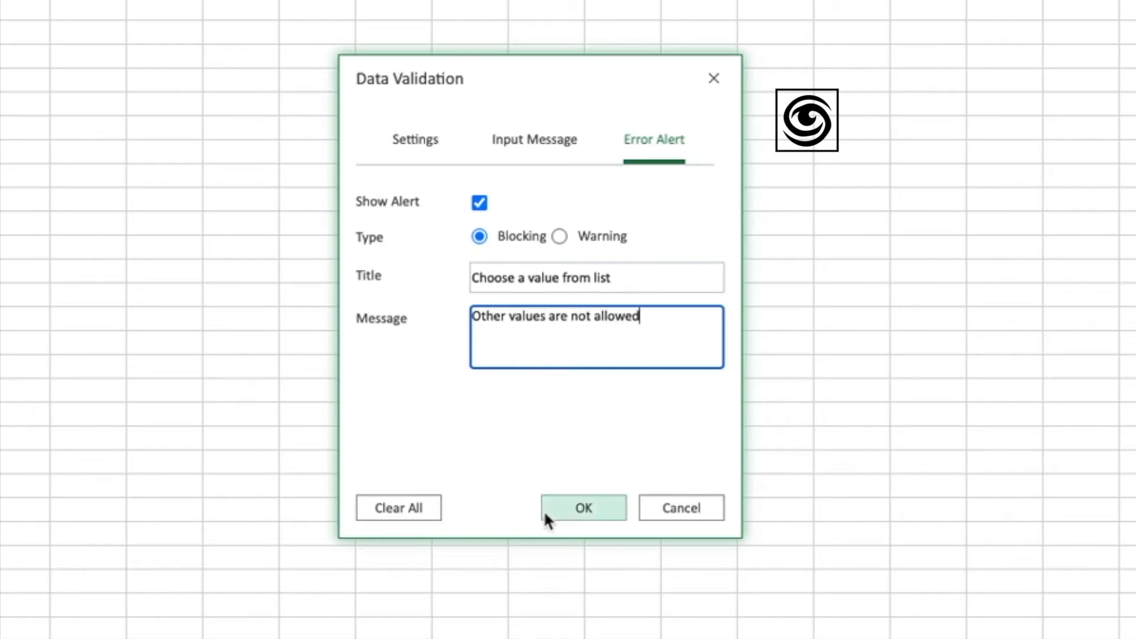
{"action": "left_click", "coordinate": [583, 508]}
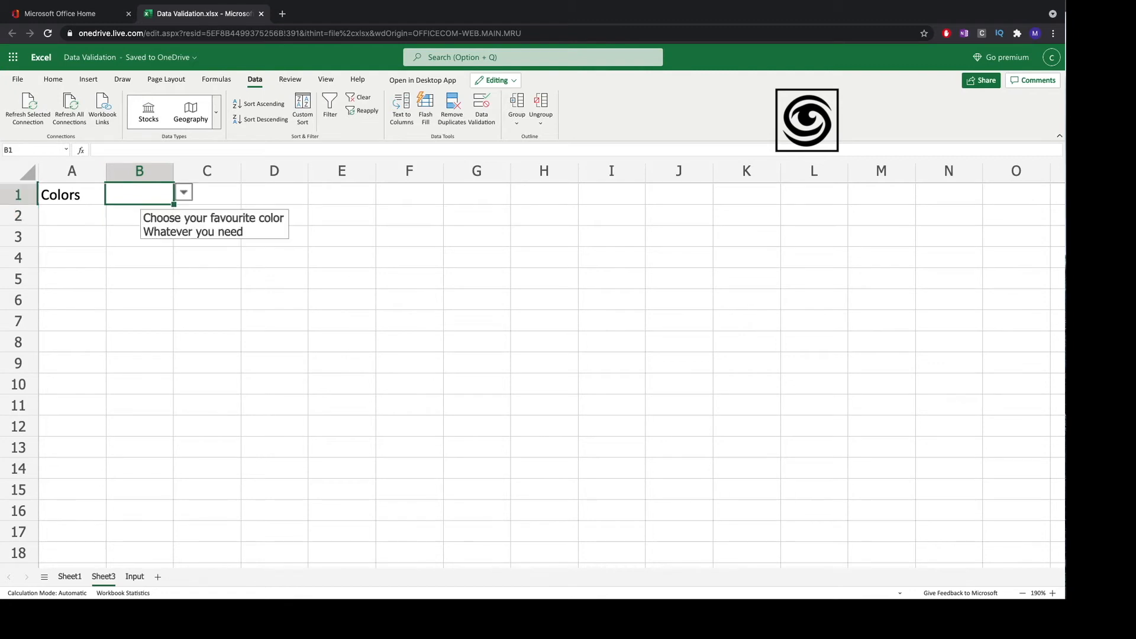
{"action": "mouse_move", "coordinate": [174, 219]}
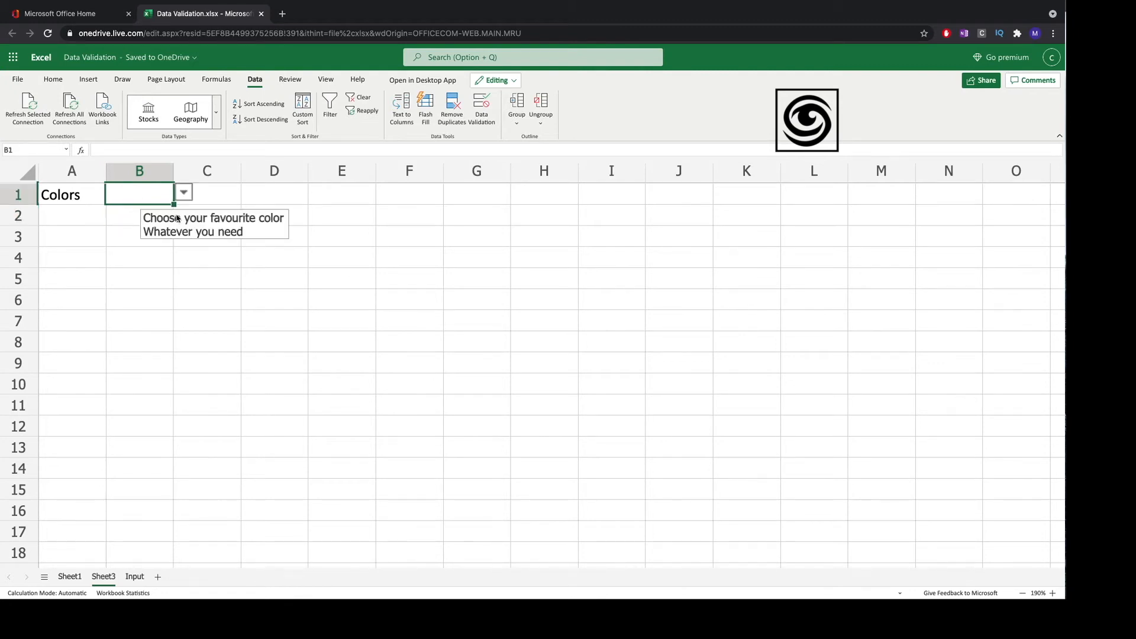
{"action": "mouse_move", "coordinate": [225, 245]}
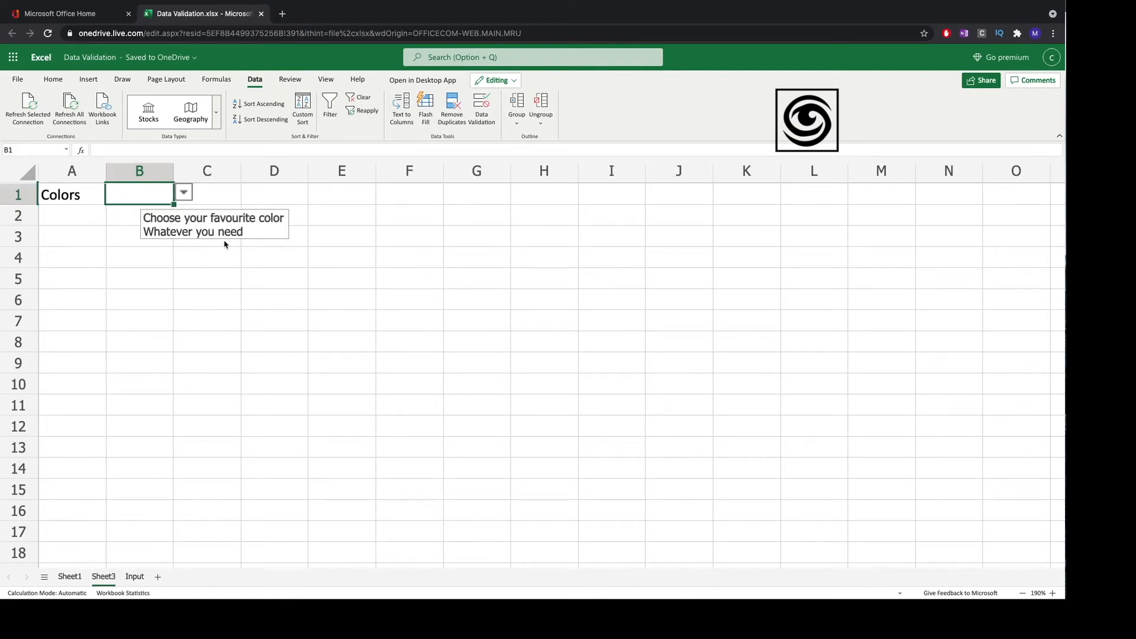
{"action": "left_click", "coordinate": [183, 192]}
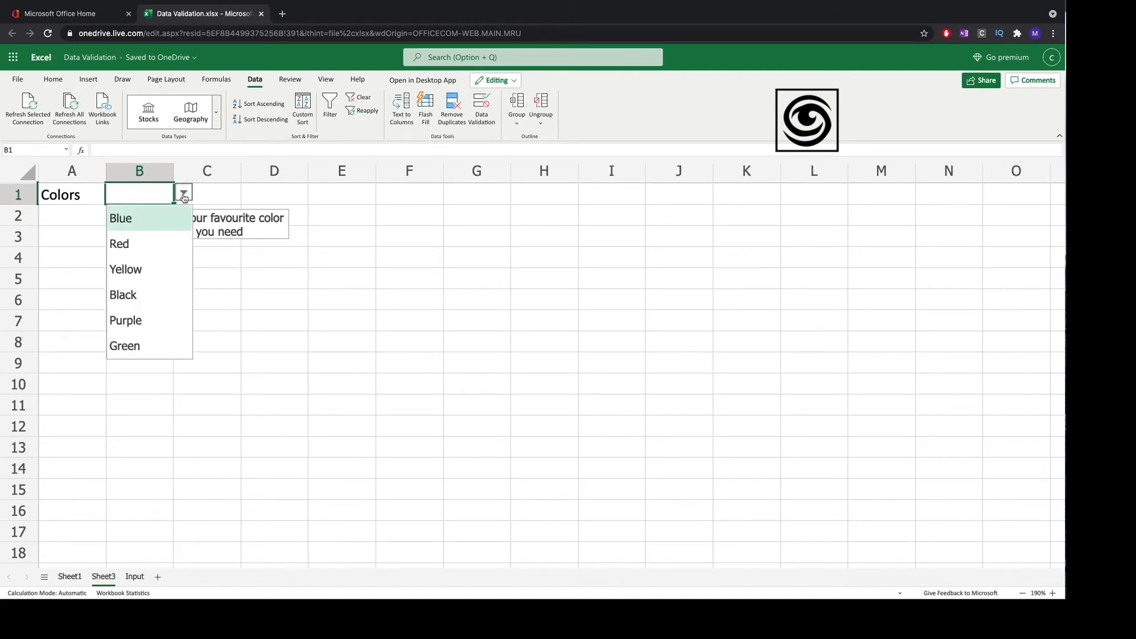
{"action": "left_click", "coordinate": [125, 319]}
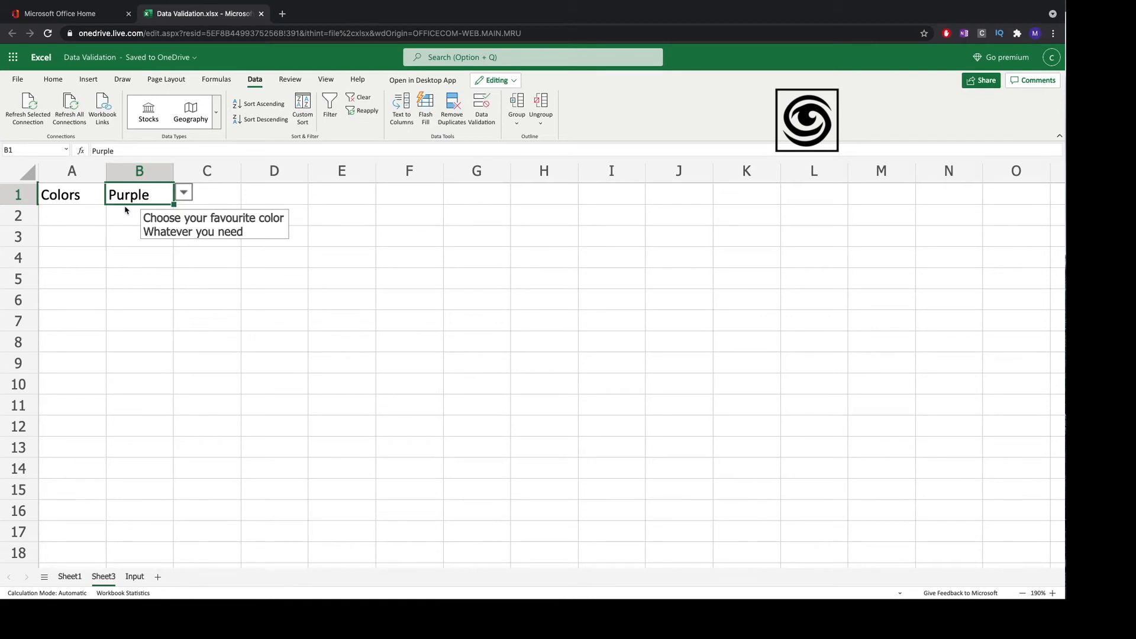
{"action": "left_click", "coordinate": [182, 192]}
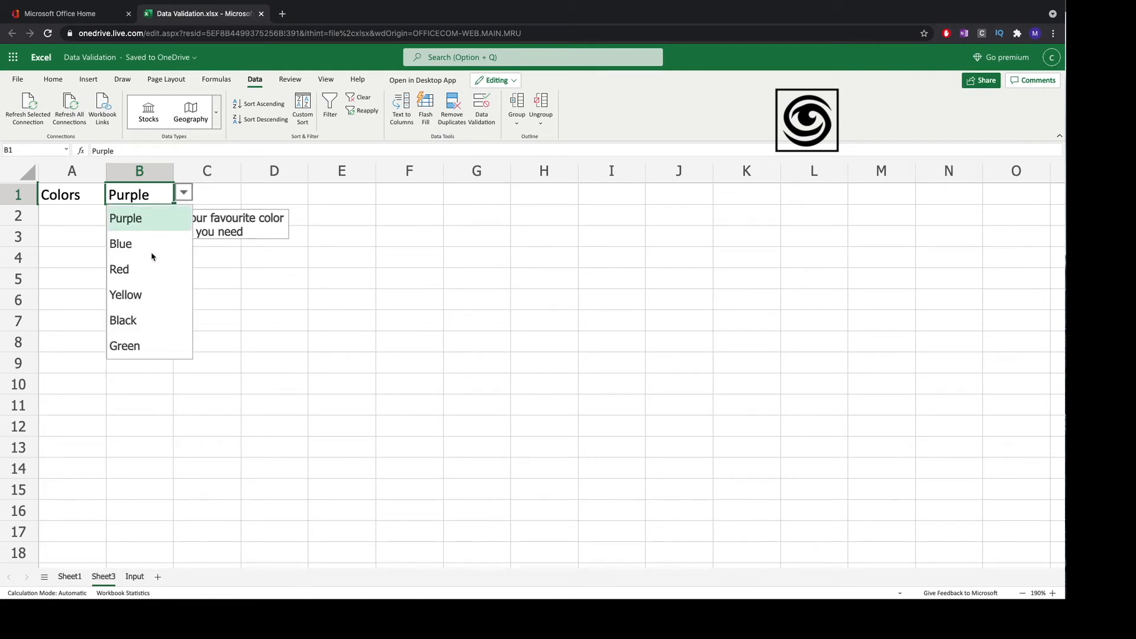
{"action": "left_click", "coordinate": [118, 268]}
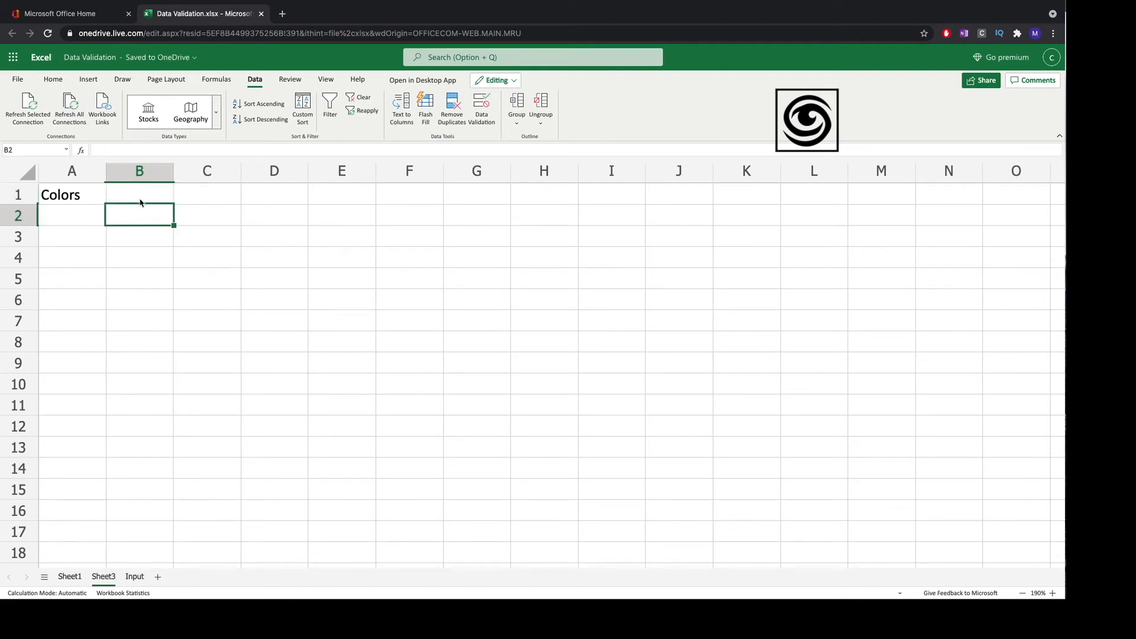
{"action": "left_click", "coordinate": [139, 194]}
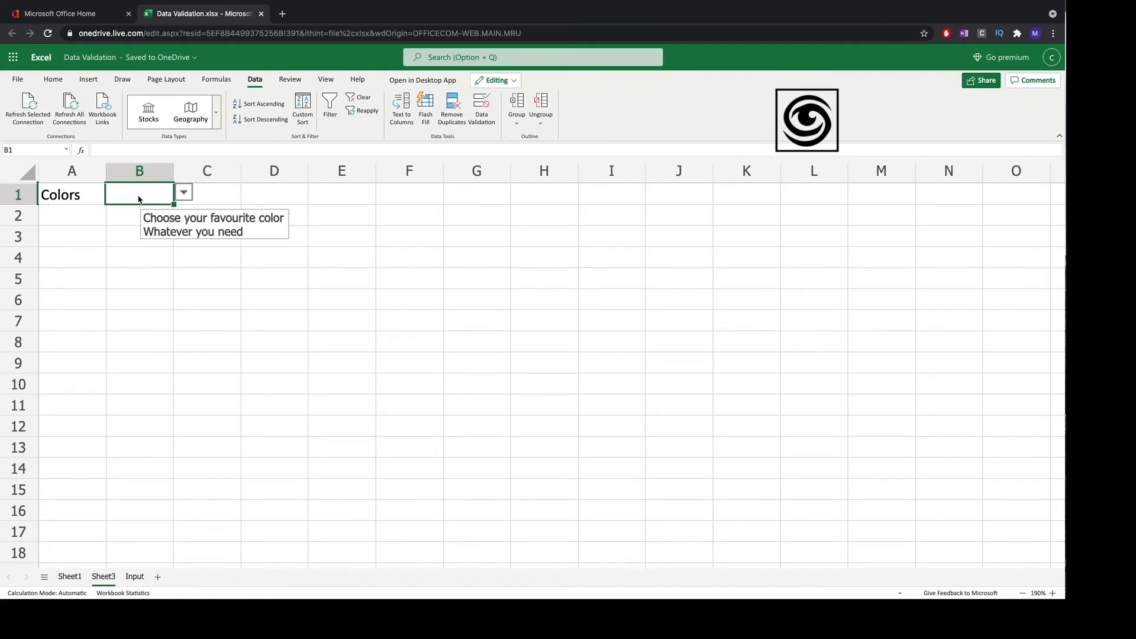
{"action": "type", "text": "White"}
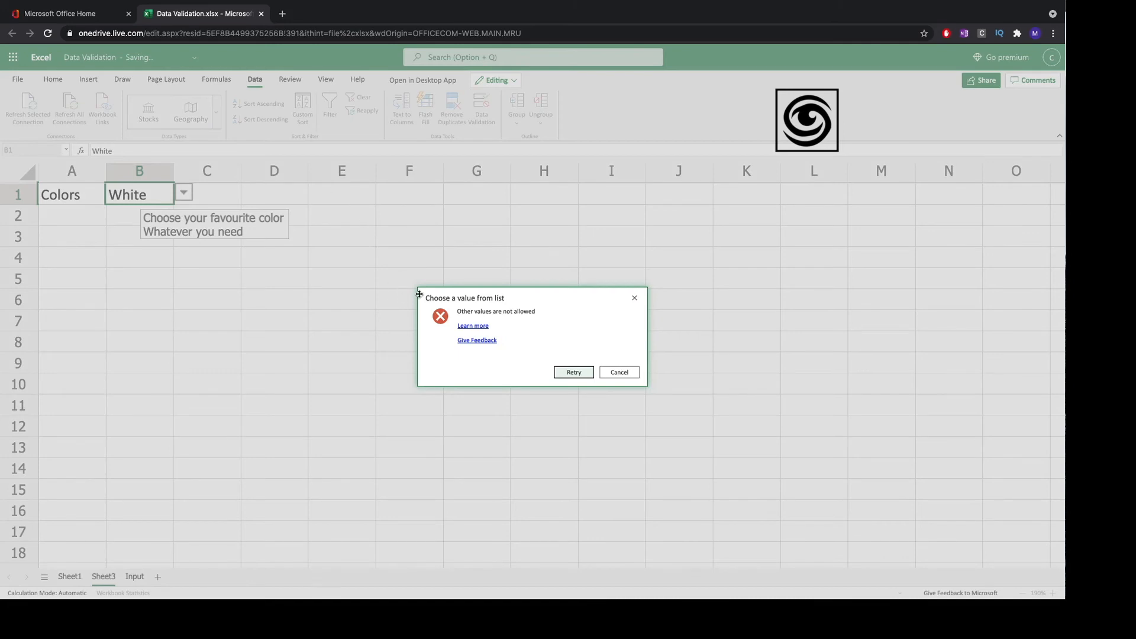
{"action": "mouse_move", "coordinate": [495, 312]}
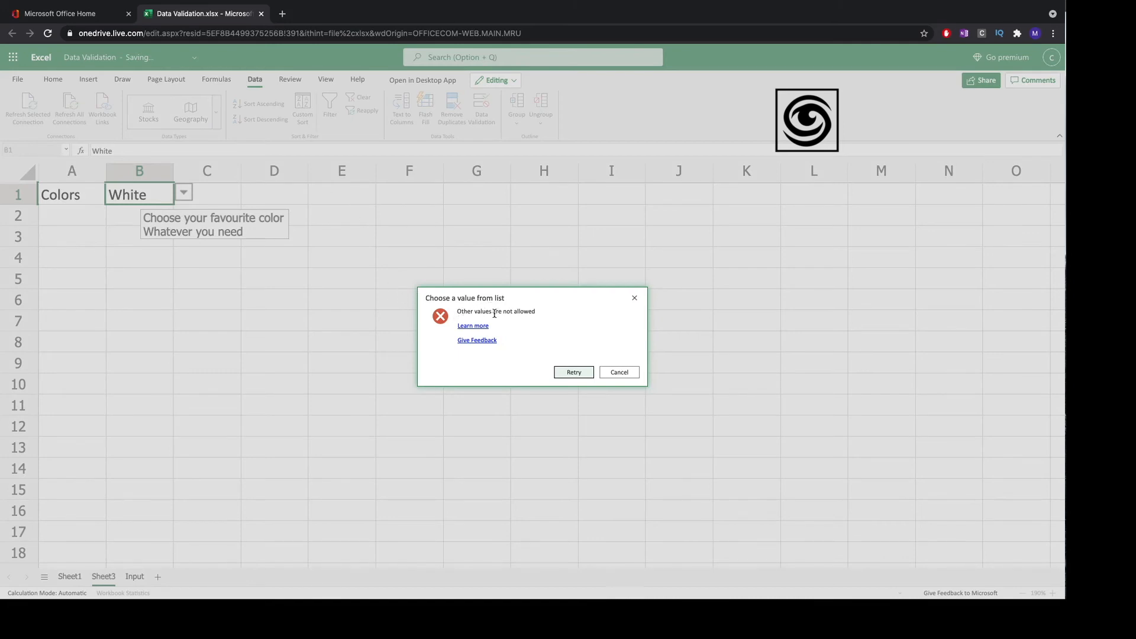
{"action": "mouse_move", "coordinate": [617, 372]}
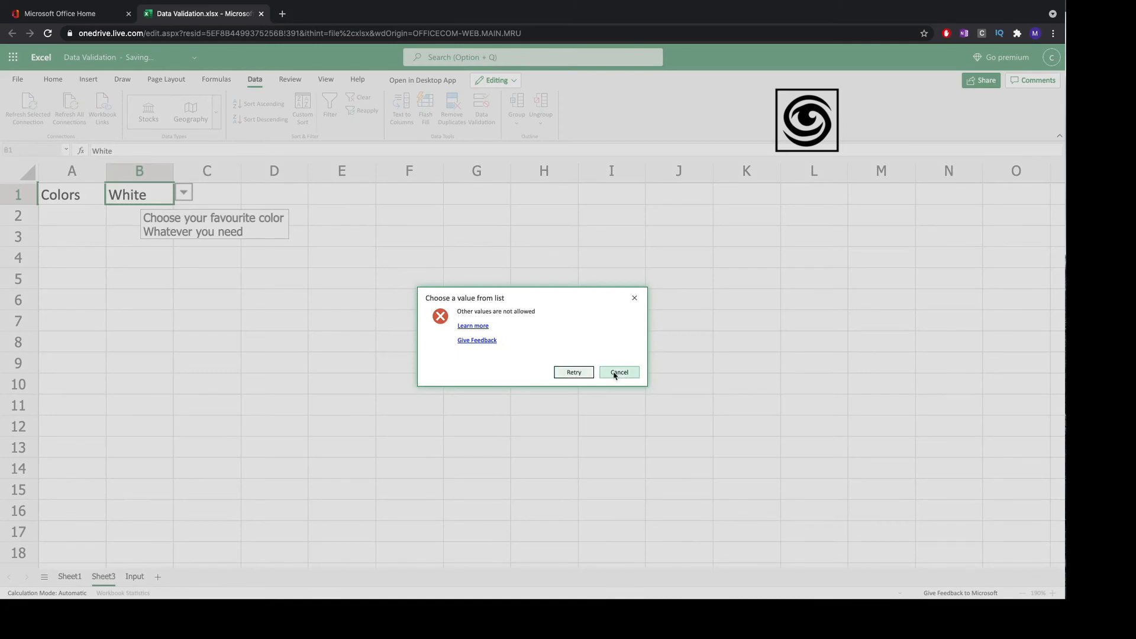
{"action": "left_click", "coordinate": [618, 372]}
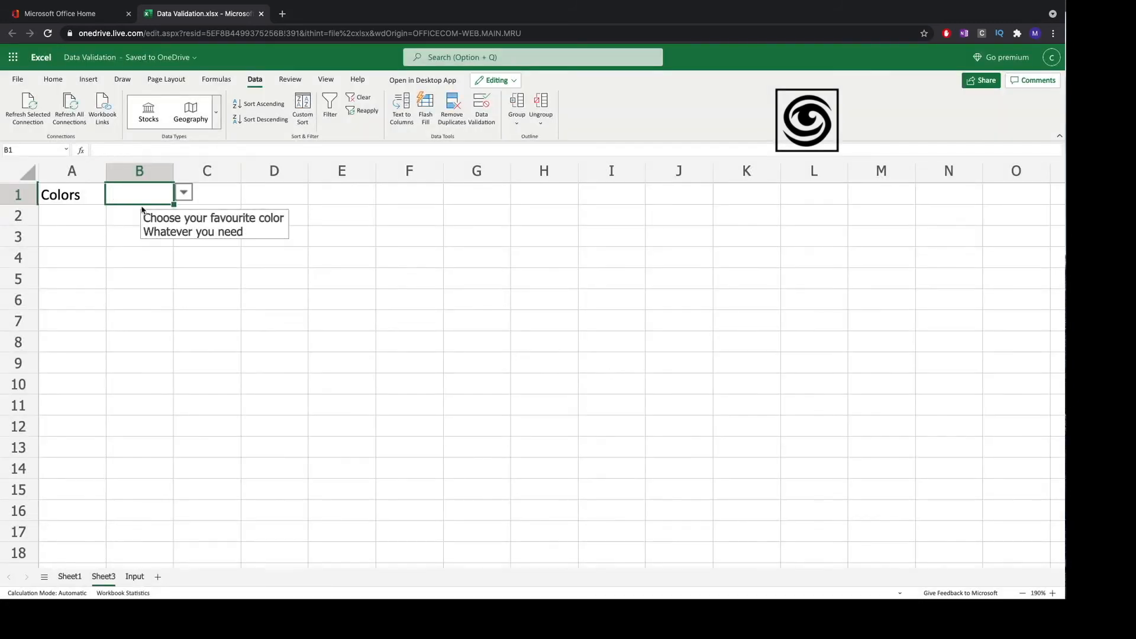
{"action": "mouse_move", "coordinate": [137, 201]}
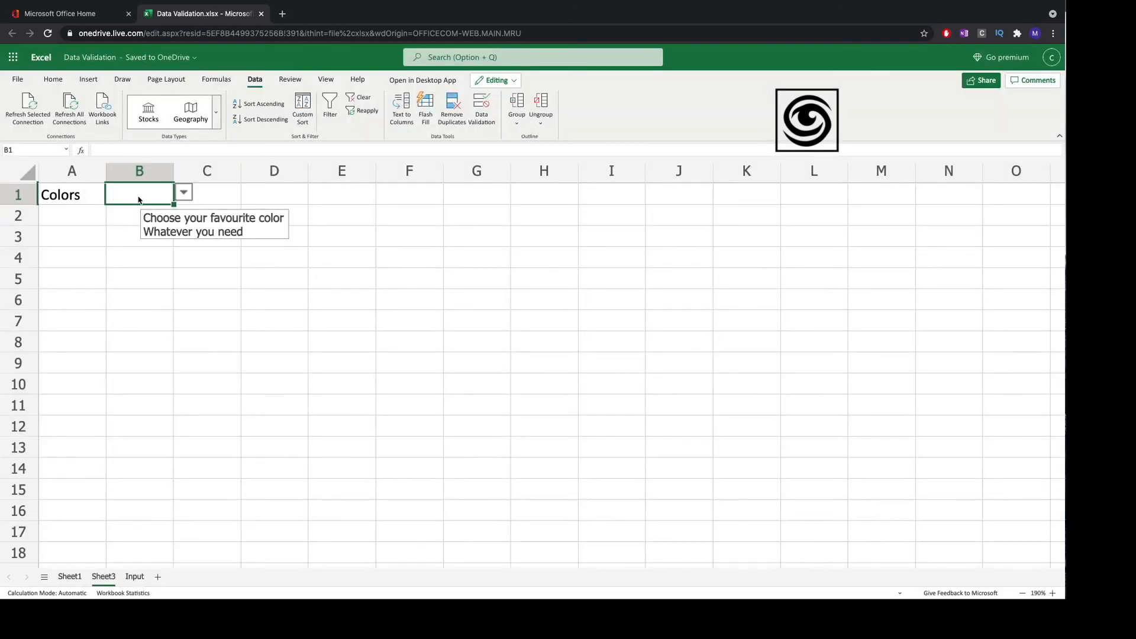
- Pick Black from B1's autocomplete, clear it, then enter Green via suggestion
{"action": "type", "text": "Bl"}
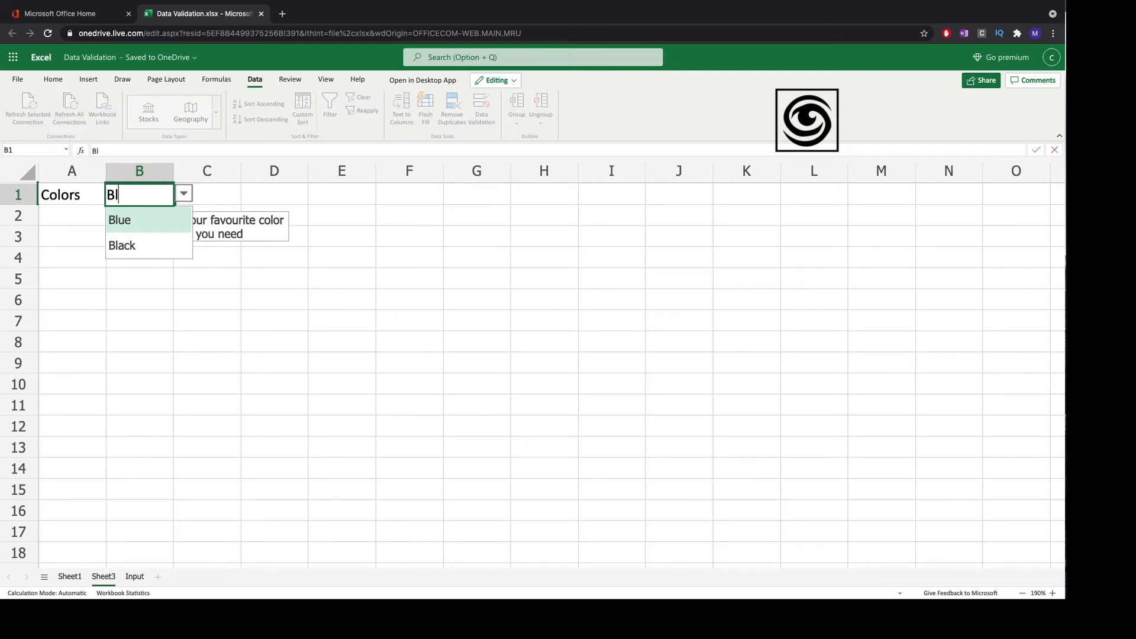
{"action": "left_click", "coordinate": [122, 245]}
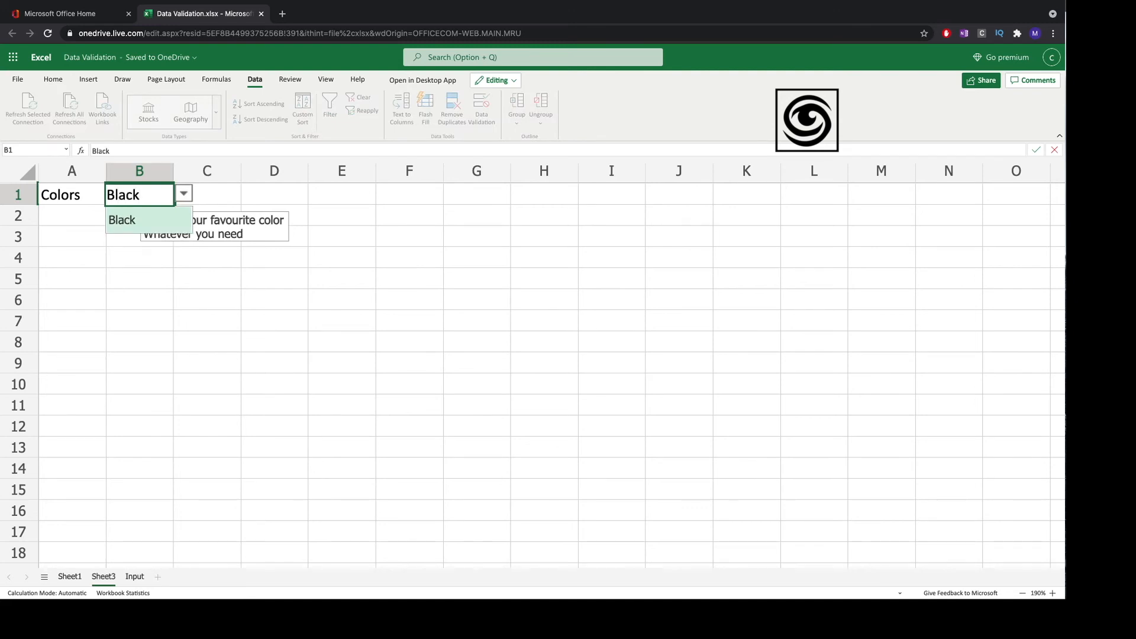
{"action": "left_click", "coordinate": [121, 220]}
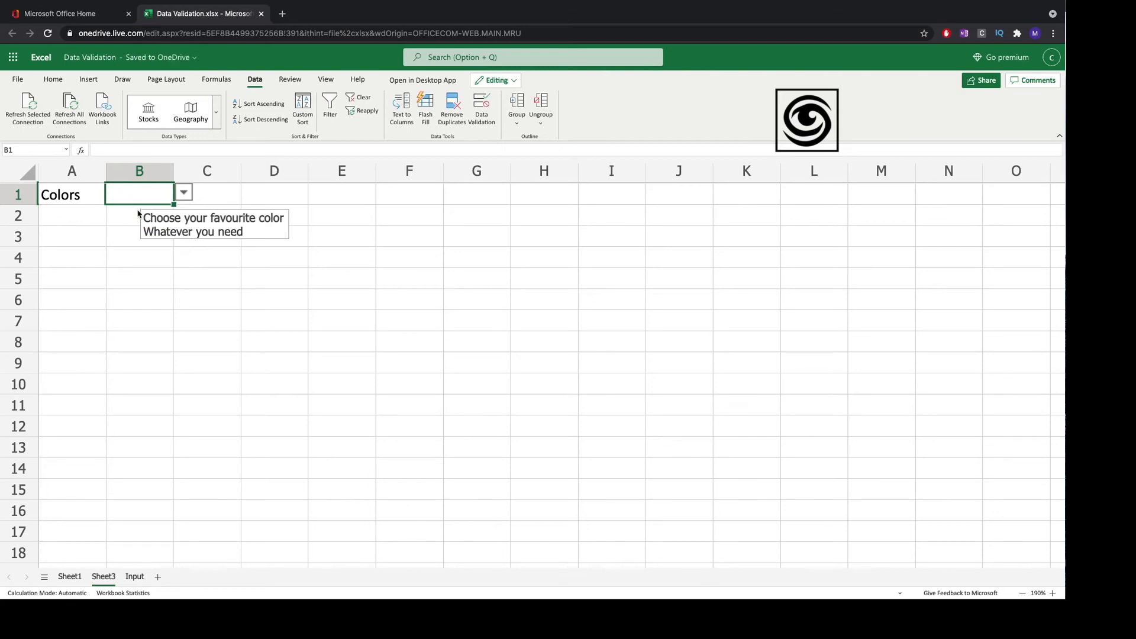
{"action": "type", "text": "g"}
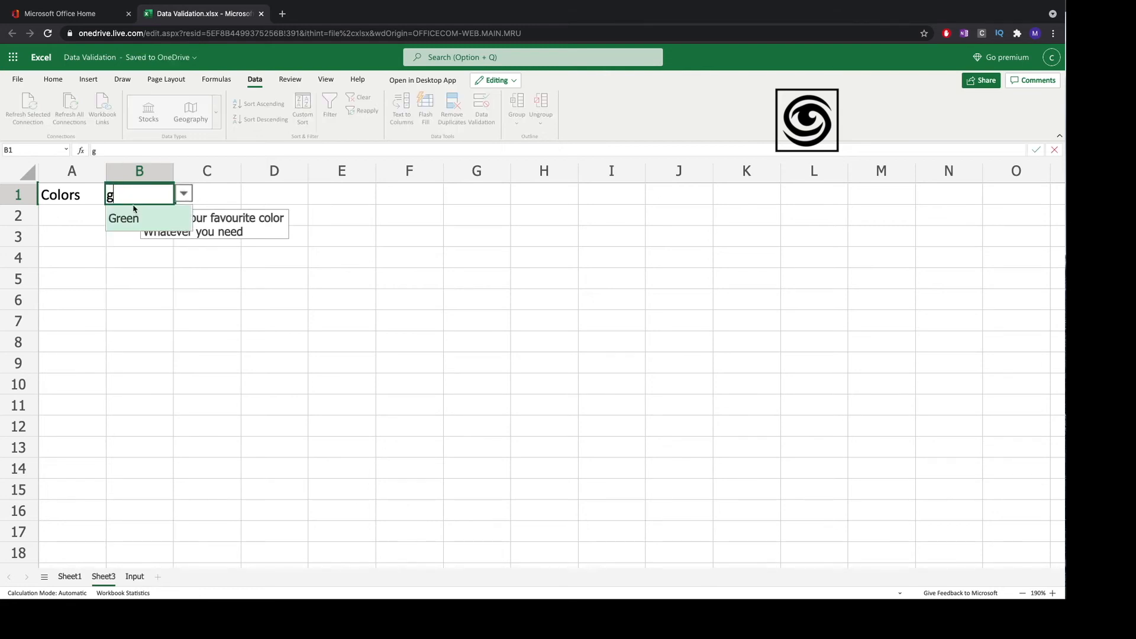
{"action": "left_click", "coordinate": [123, 218]}
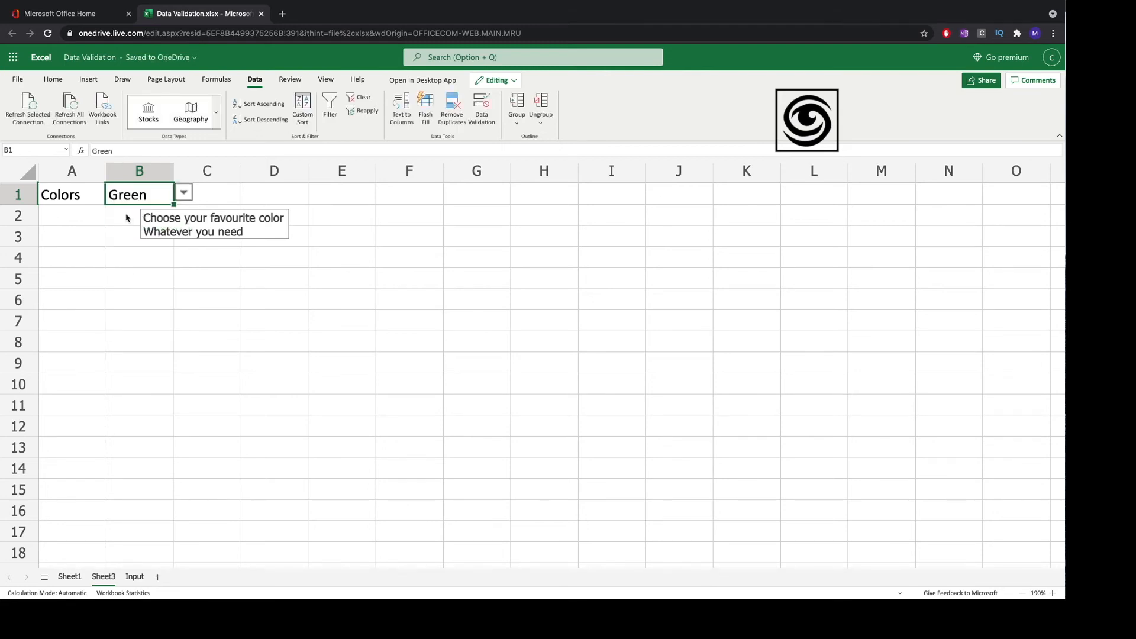
{"action": "mouse_move", "coordinate": [286, 300]}
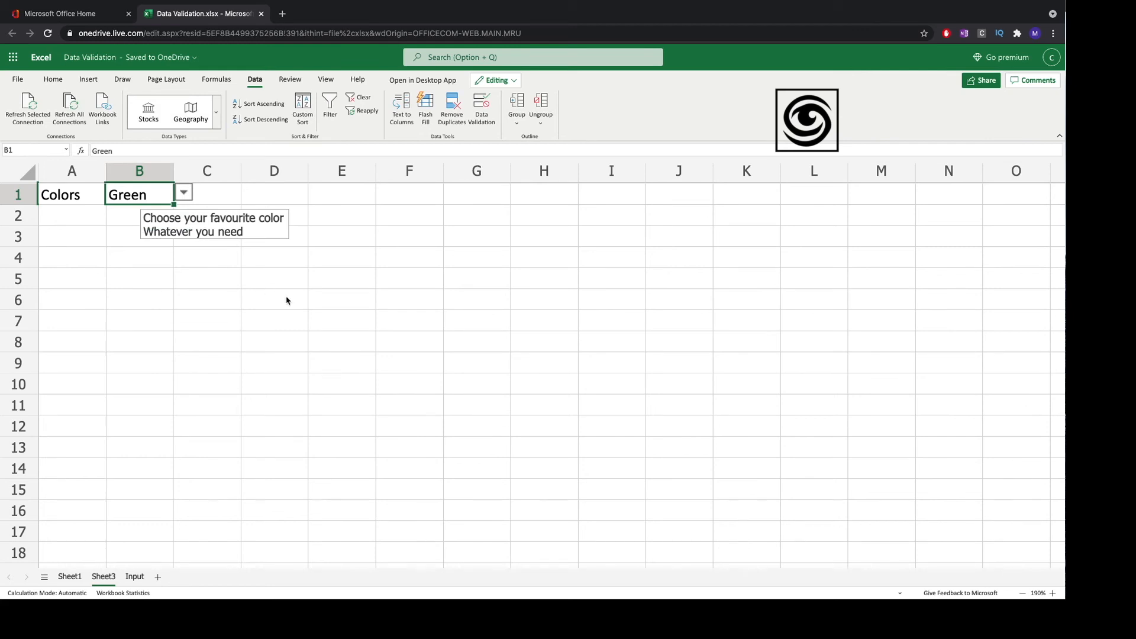